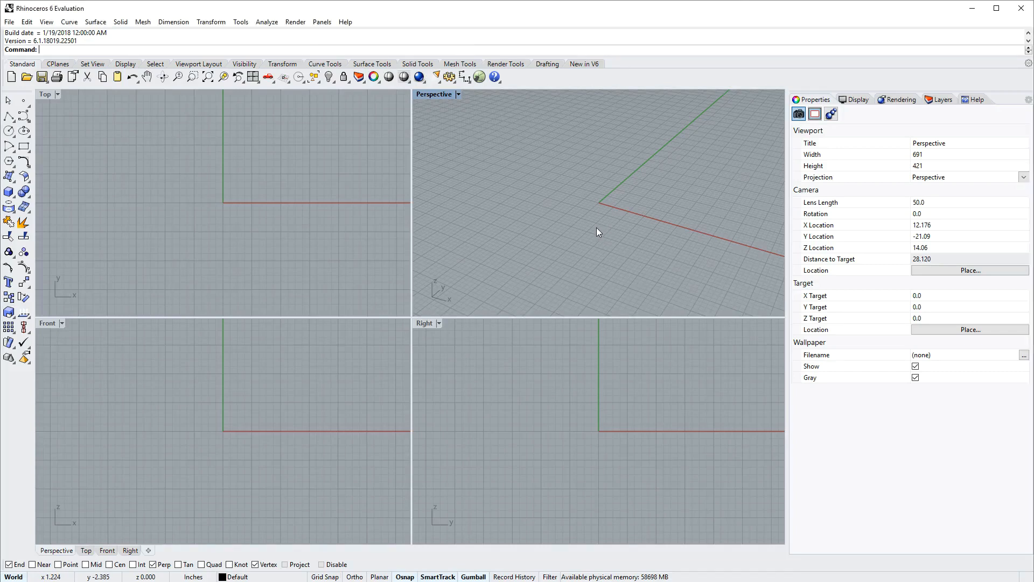
{"action": "mouse_move", "coordinate": [588, 233]}
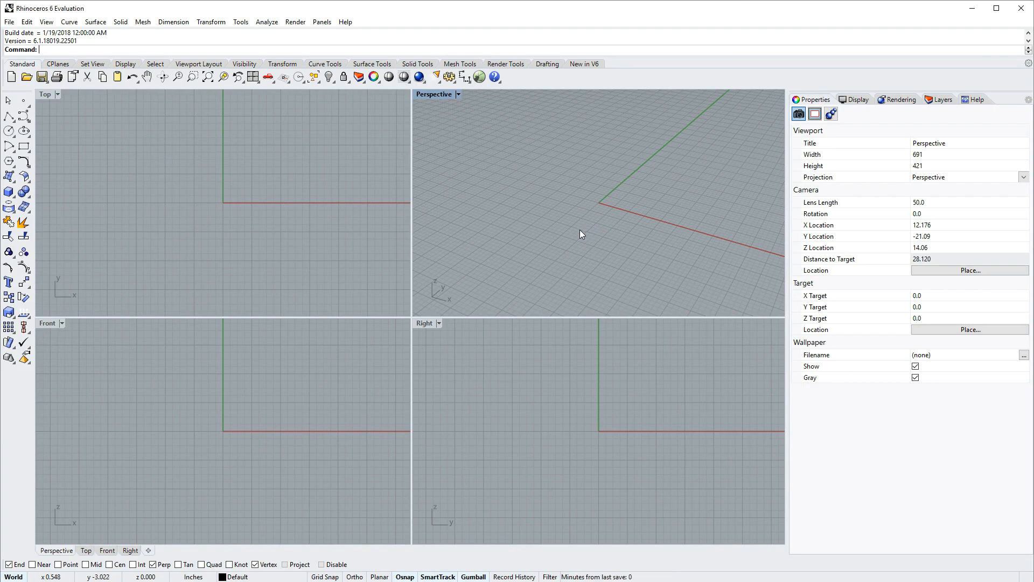
{"action": "mouse_move", "coordinate": [579, 235]}
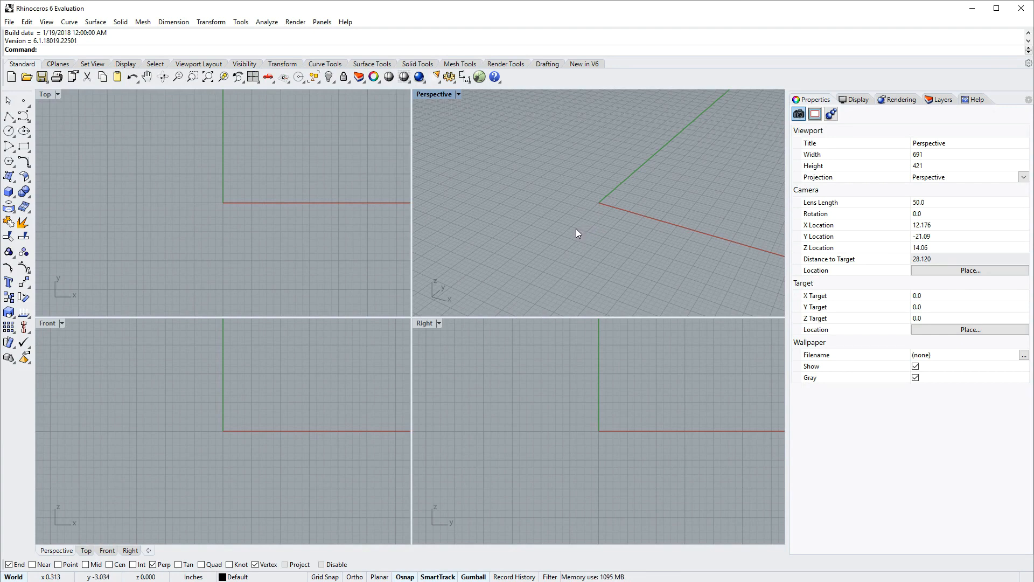
{"action": "mouse_move", "coordinate": [416, 164]}
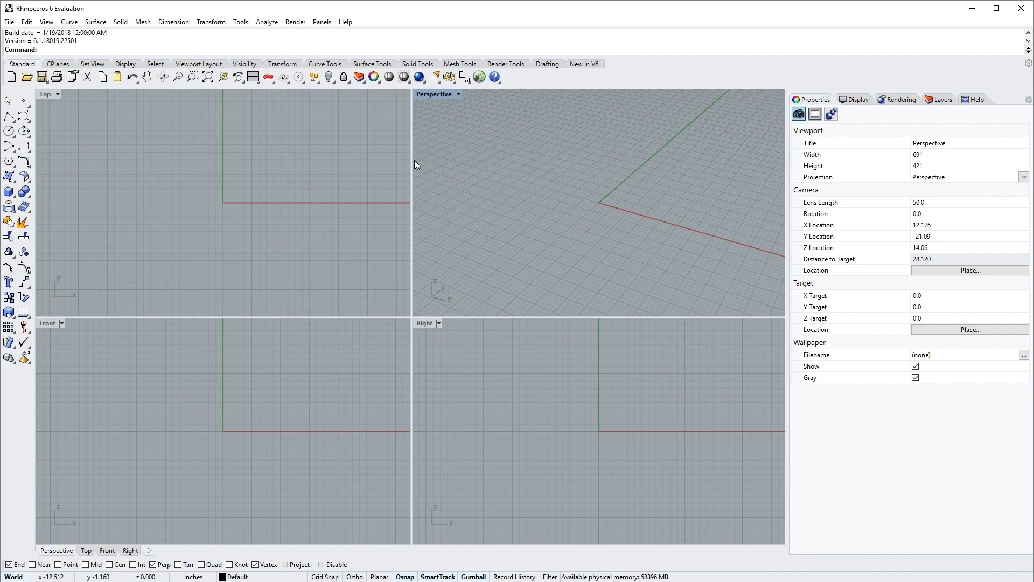
Start a new model from a template and bring up the solid creation tools
{"action": "left_click", "coordinate": [11, 77]}
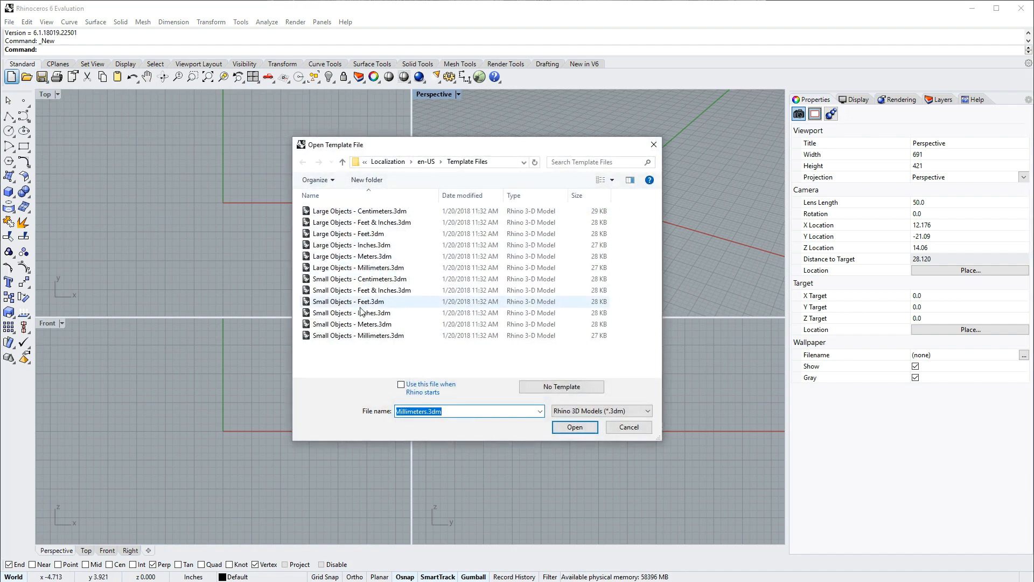
{"action": "left_click", "coordinate": [574, 427]}
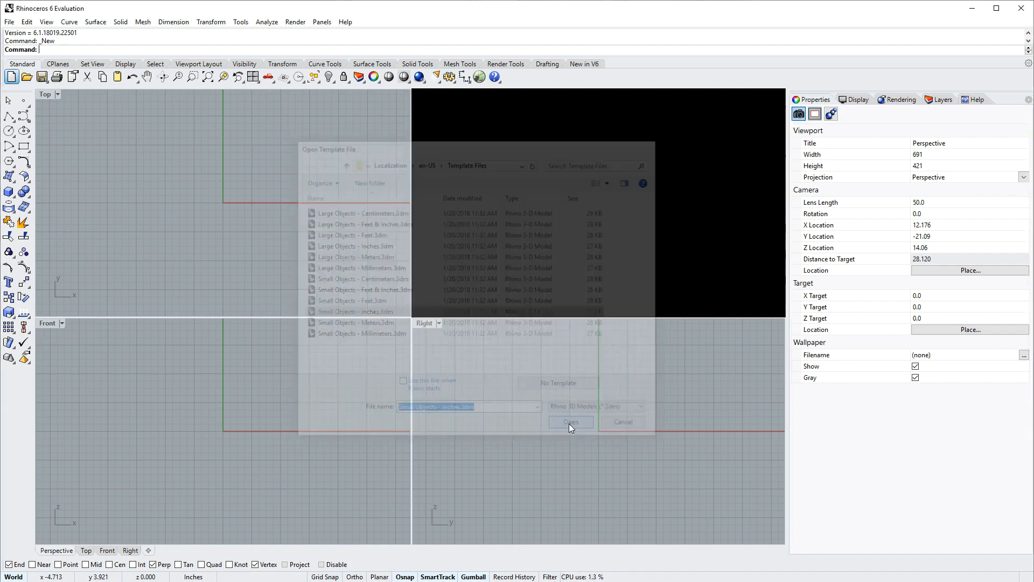
{"action": "left_click", "coordinate": [570, 422]}
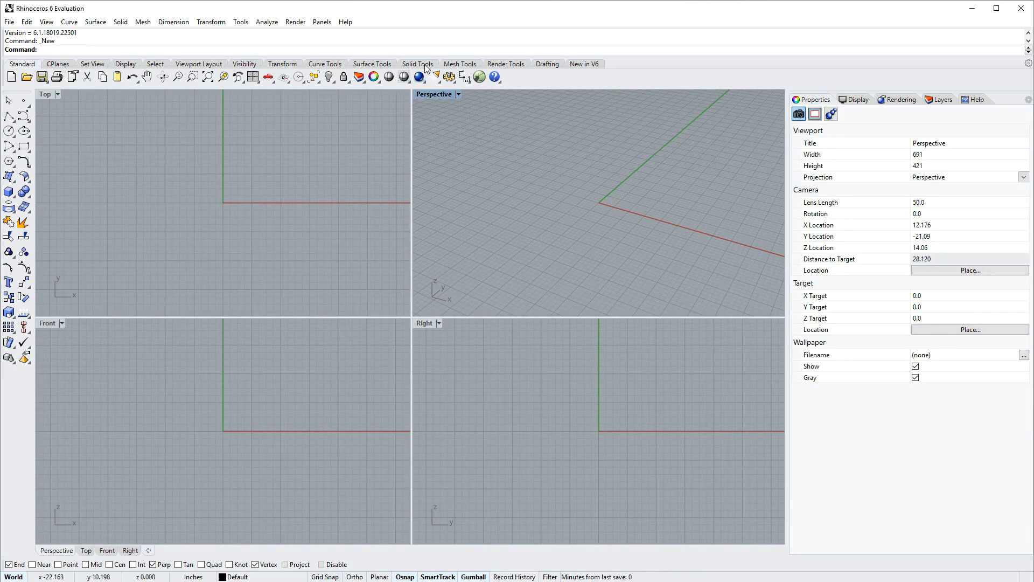
Build an upright cylinder at the origin, diameter 3 and height 6
{"action": "left_click", "coordinate": [417, 63]}
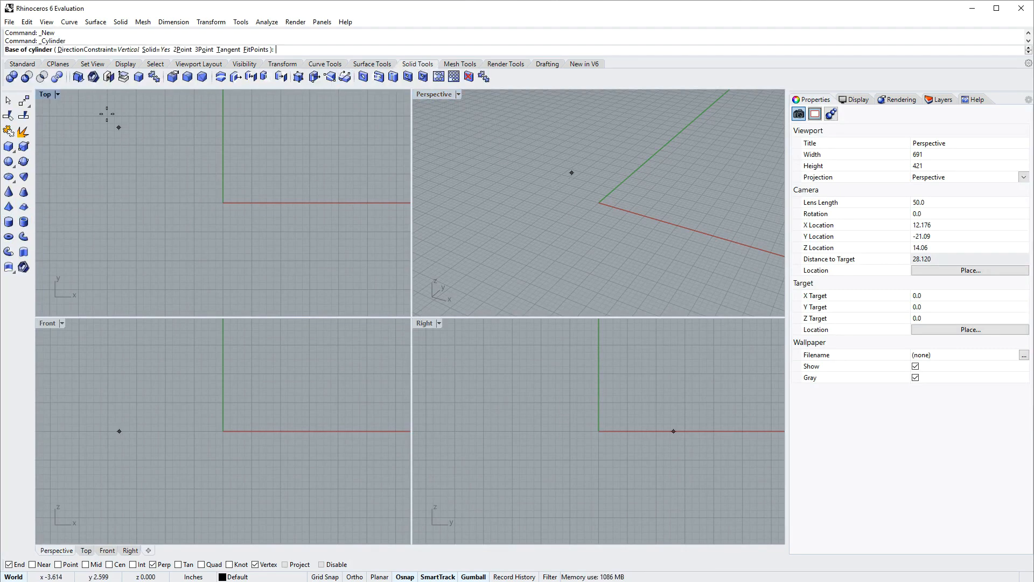
{"action": "left_click", "coordinate": [198, 198]}
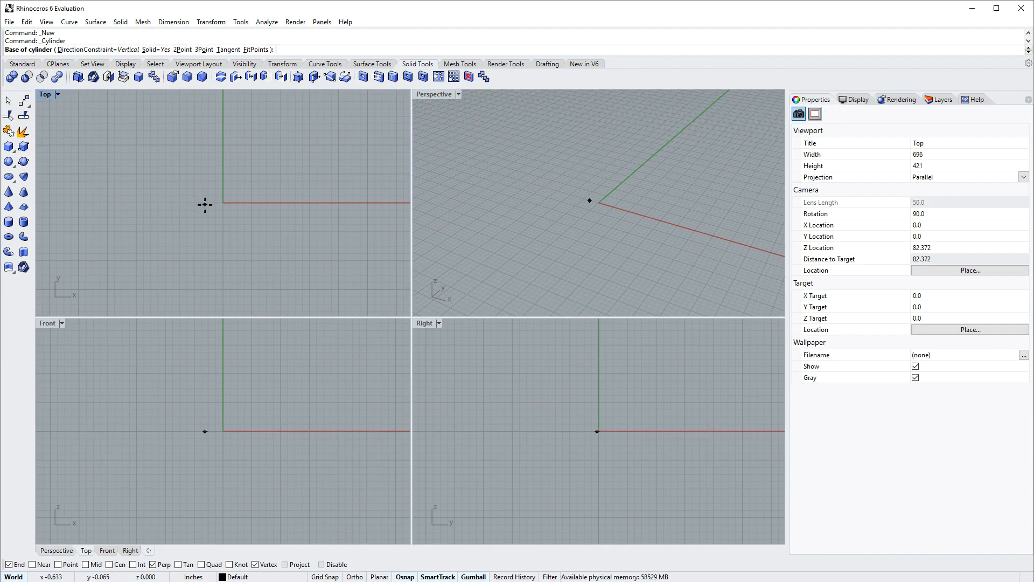
{"action": "left_click", "coordinate": [223, 203]}
{"action": "type", "text": "6"}
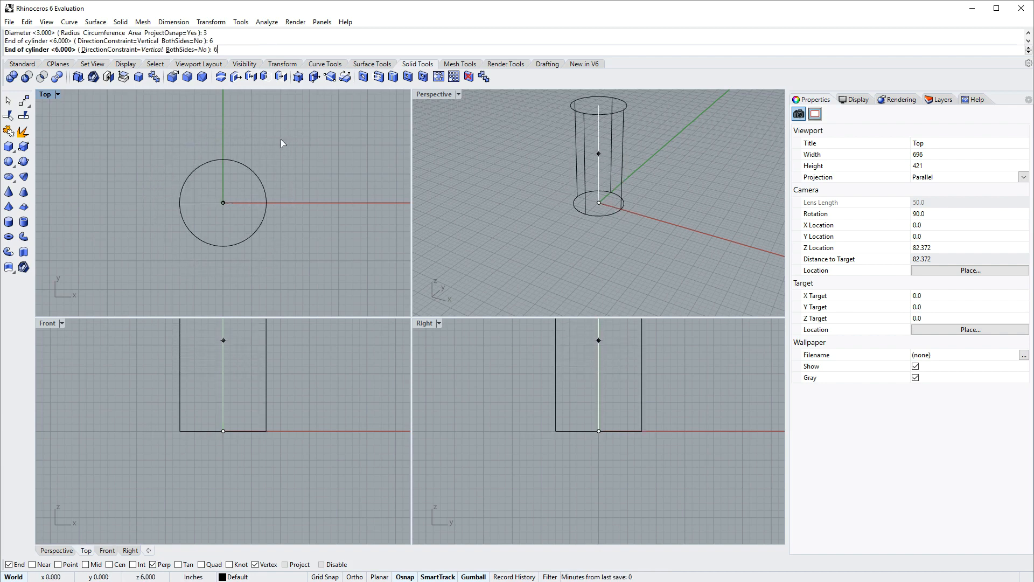
{"action": "key", "text": "Return"}
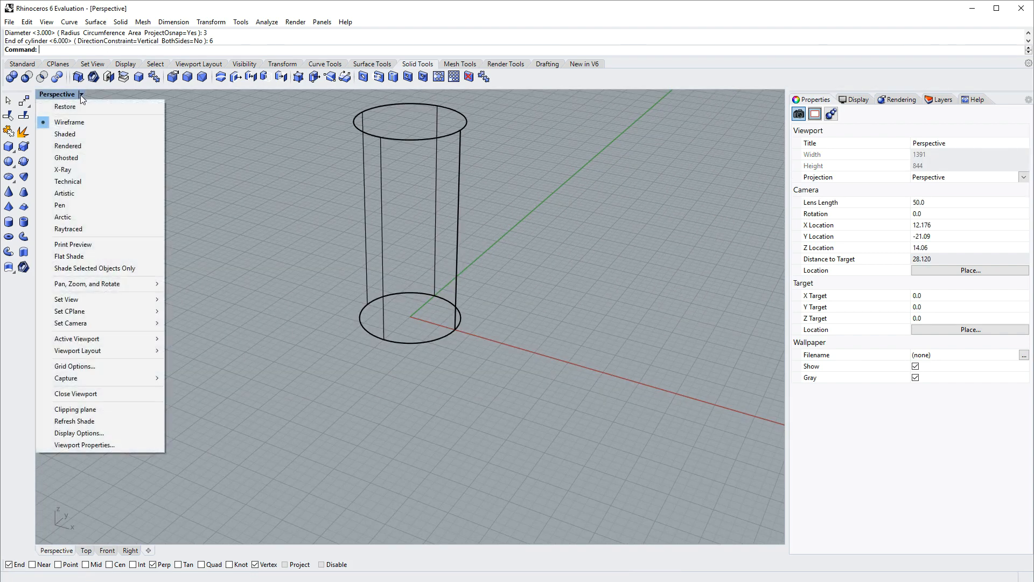
Shade the cylinder, sub-select its top face and enable the Gumball gizmo for scaling it outward
{"action": "left_click", "coordinate": [64, 133]}
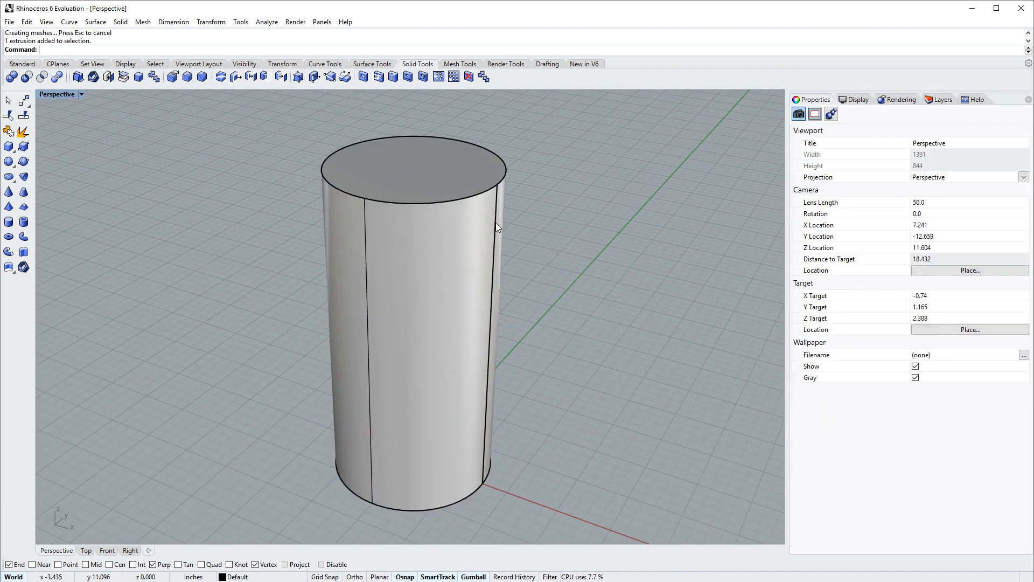
{"action": "scroll", "scroll_direction": "up", "scroll_amount": 3}
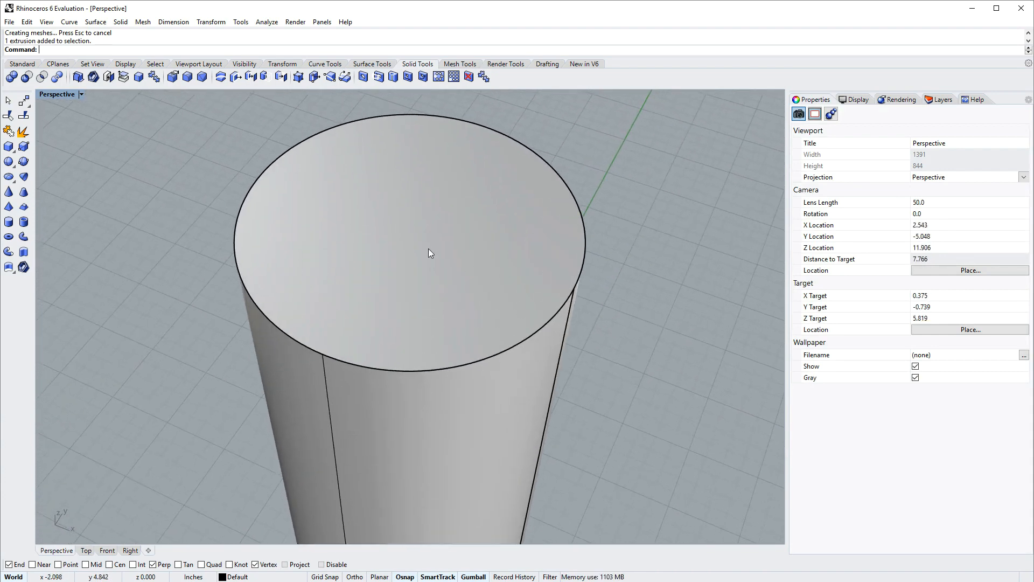
{"action": "left_click", "coordinate": [429, 253]}
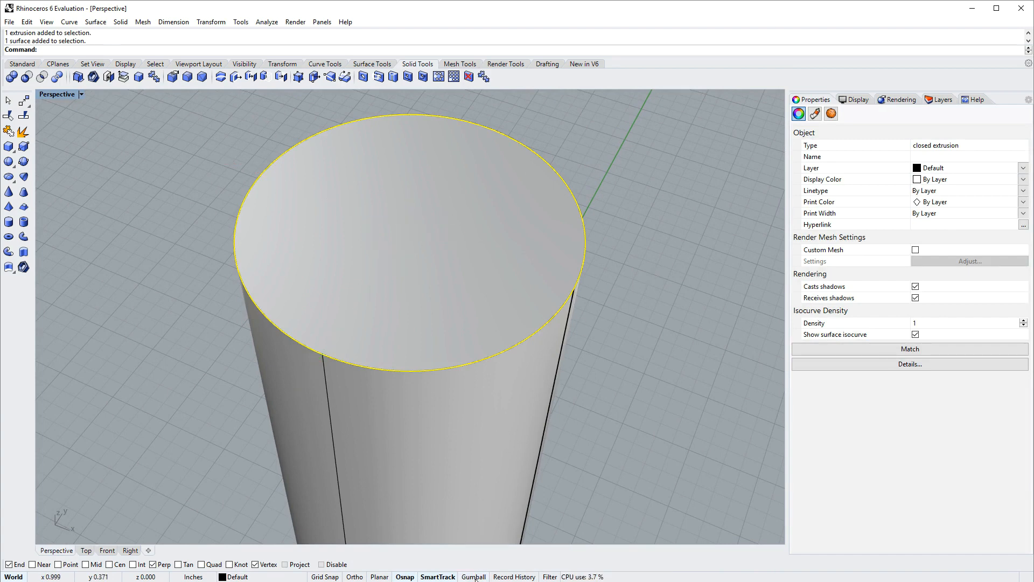
{"action": "left_click", "coordinate": [473, 575]}
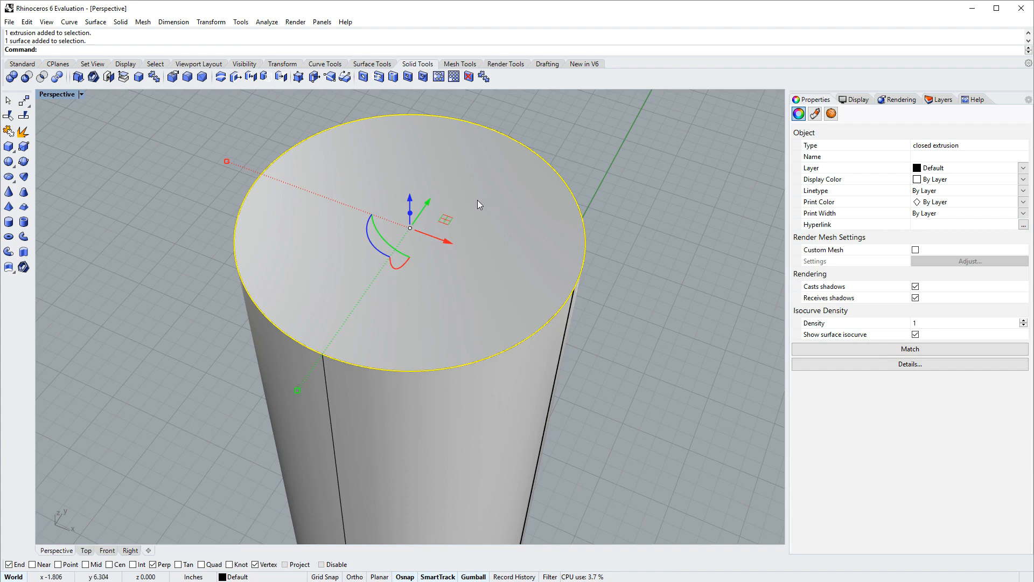
{"action": "mouse_move", "coordinate": [448, 224]}
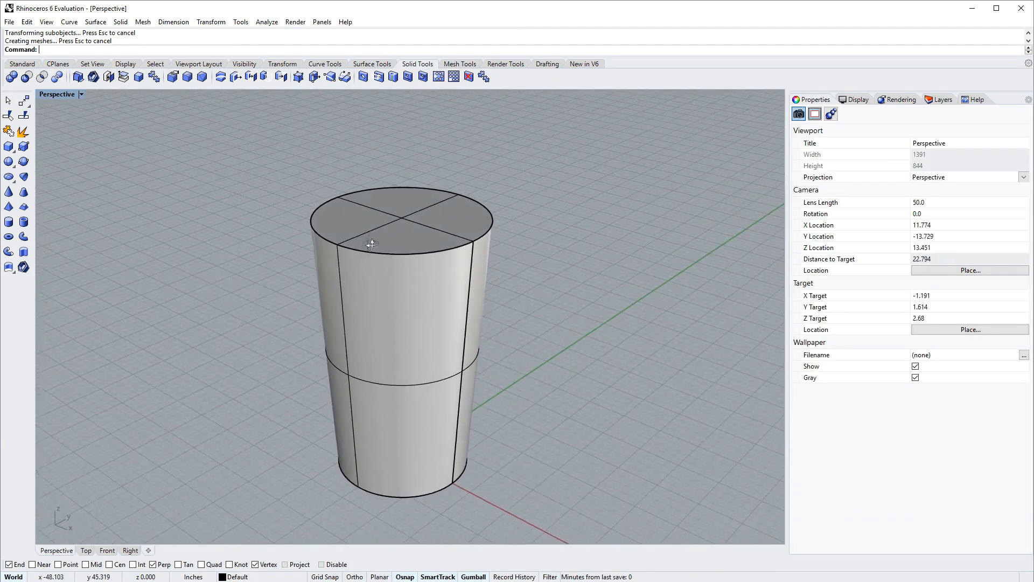
Shell the tapered solid into an open cup with 0.2-thick walls, removing the top face
{"action": "left_click_drag", "start_coordinate": [410, 298], "coordinate": [370, 277]}
{"action": "type", "text": ".2"}
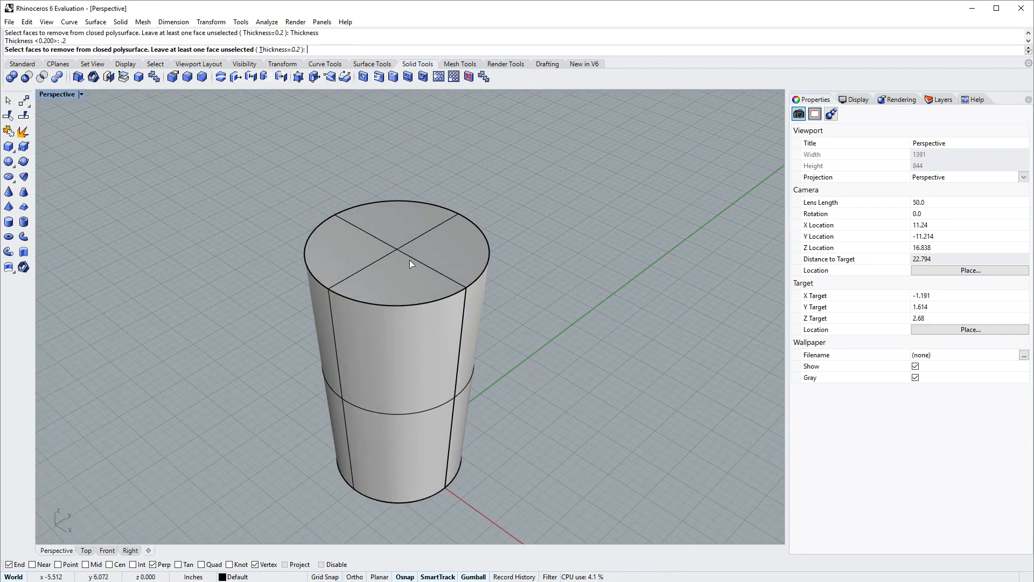
{"action": "left_click", "coordinate": [409, 264]}
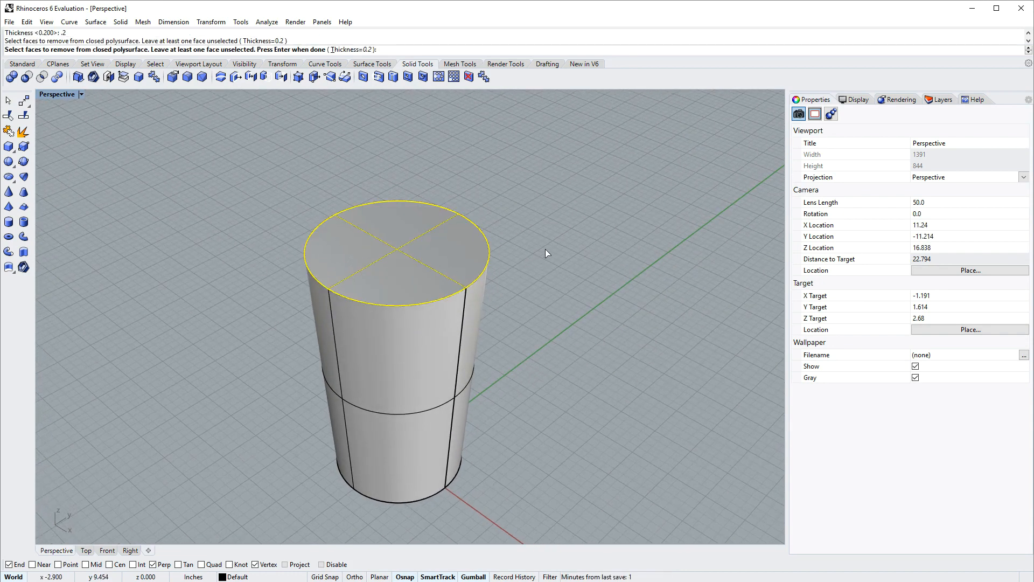
{"action": "key", "text": "Return"}
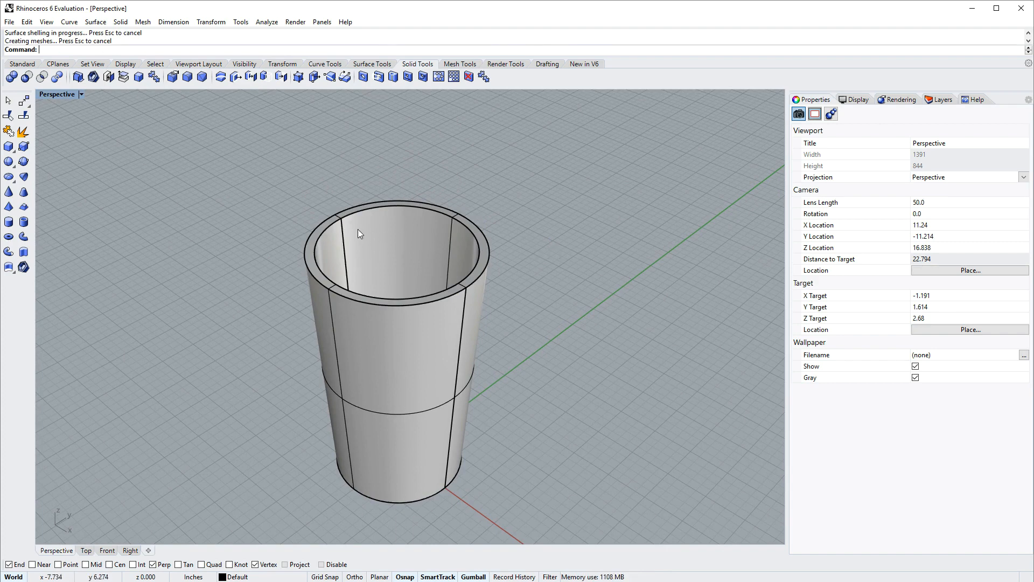
Show the hollowed glass in see-through Ghosted display mode
{"action": "left_click", "coordinate": [81, 95]}
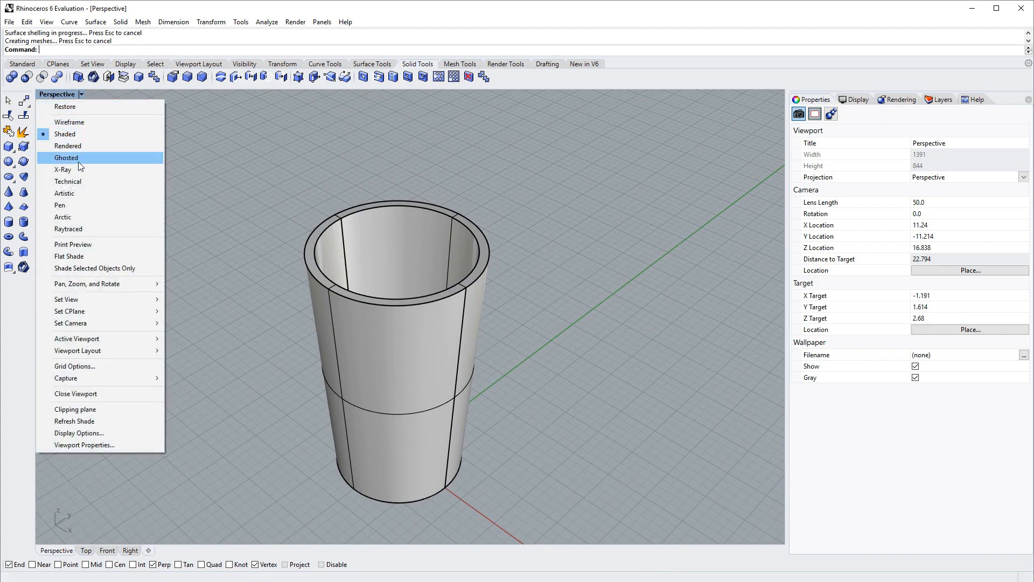
{"action": "left_click", "coordinate": [65, 157]}
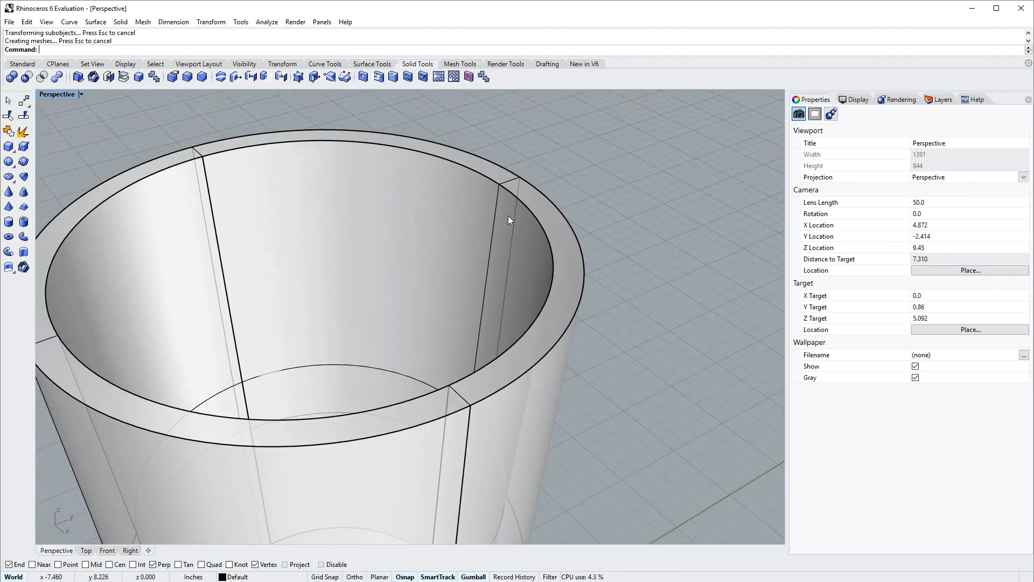
{"action": "mouse_move", "coordinate": [624, 292]}
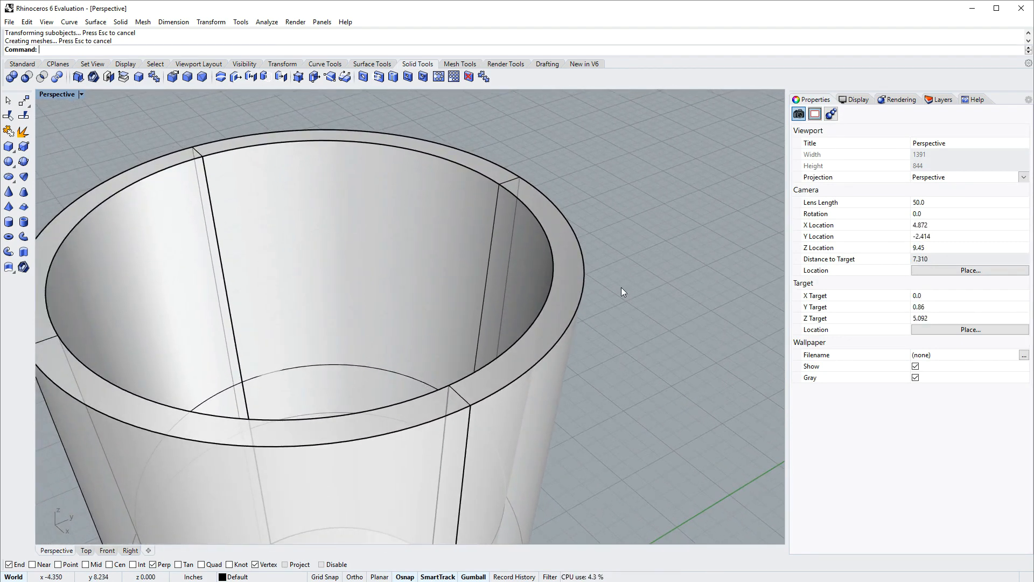
{"action": "mouse_move", "coordinate": [538, 234]}
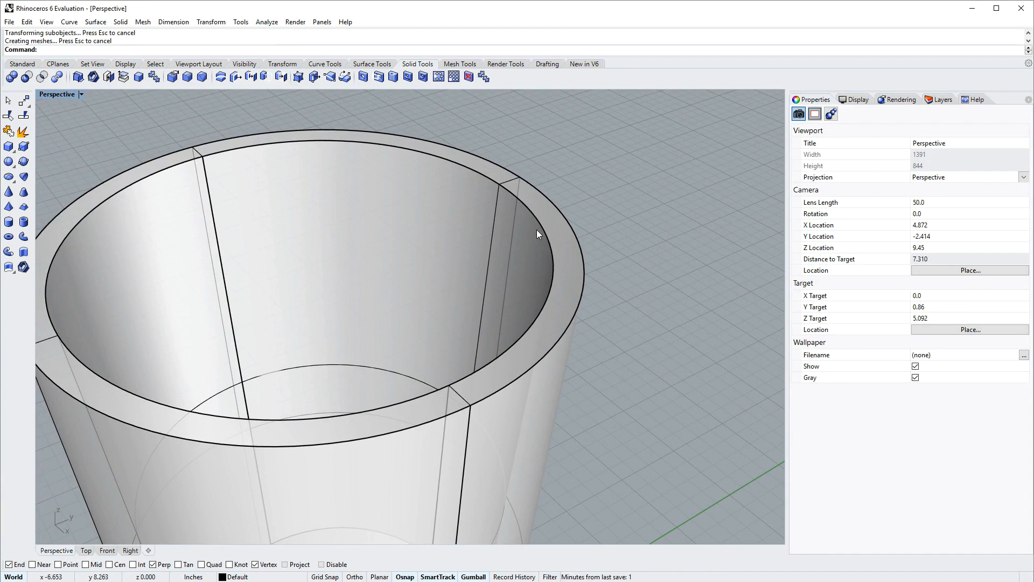
{"action": "mouse_move", "coordinate": [587, 264]}
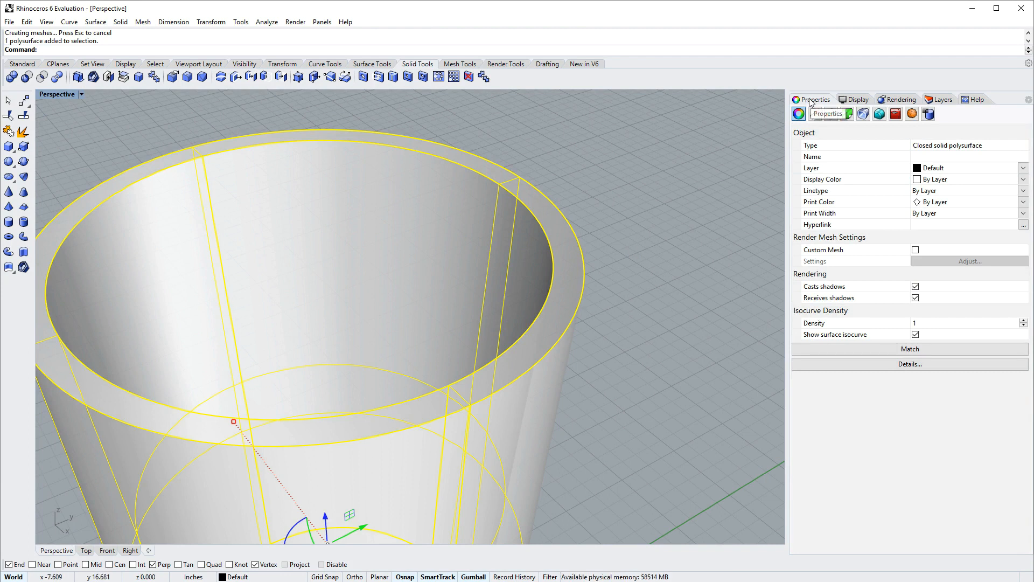
{"action": "mouse_move", "coordinate": [879, 113]}
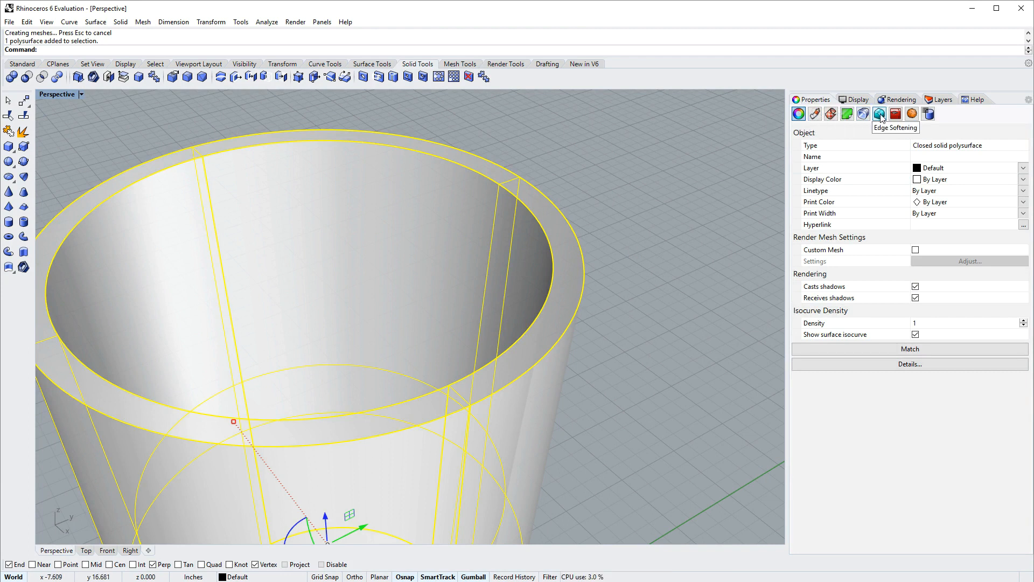
Turn on Edge Softening of 0.1 for the glass so its rim appears rounded
{"action": "left_click", "coordinate": [879, 113]}
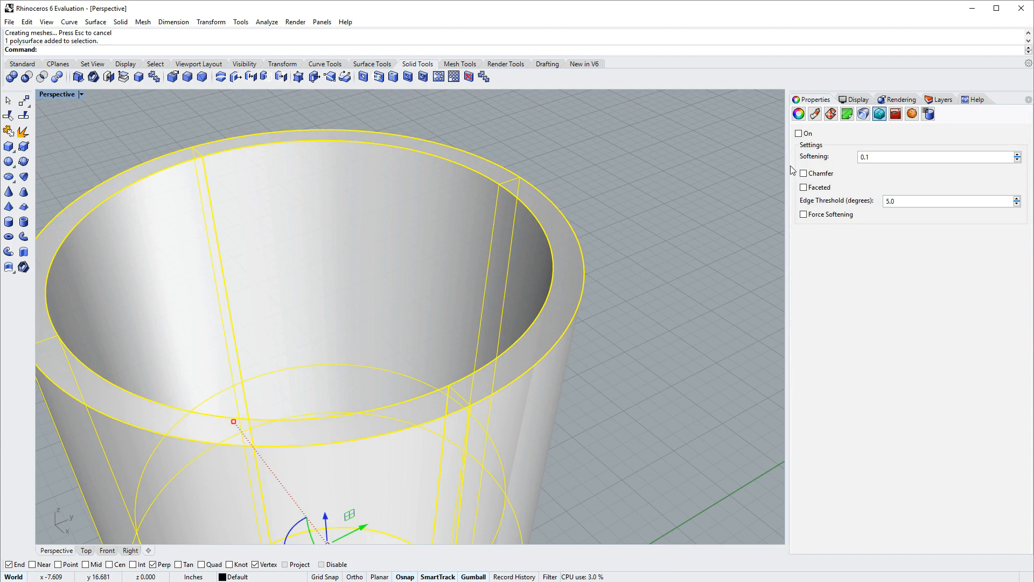
{"action": "left_click", "coordinate": [798, 134]}
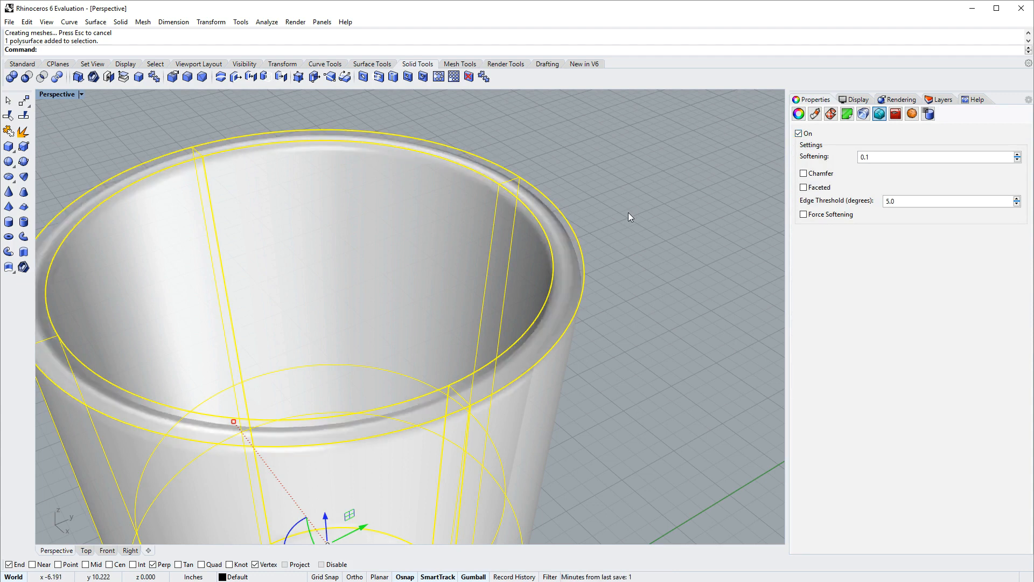
{"action": "mouse_move", "coordinate": [620, 227]}
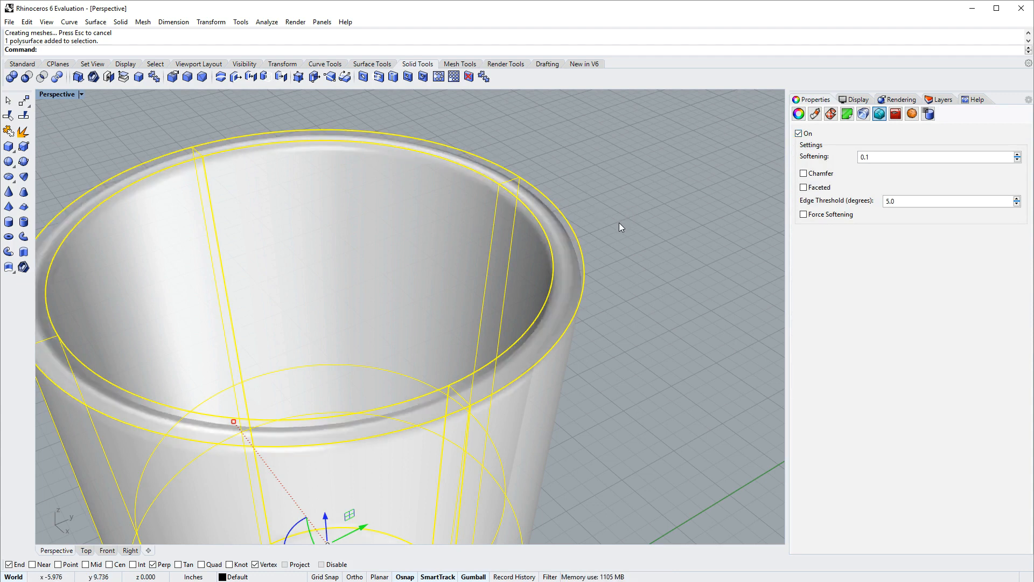
{"action": "mouse_move", "coordinate": [647, 242]}
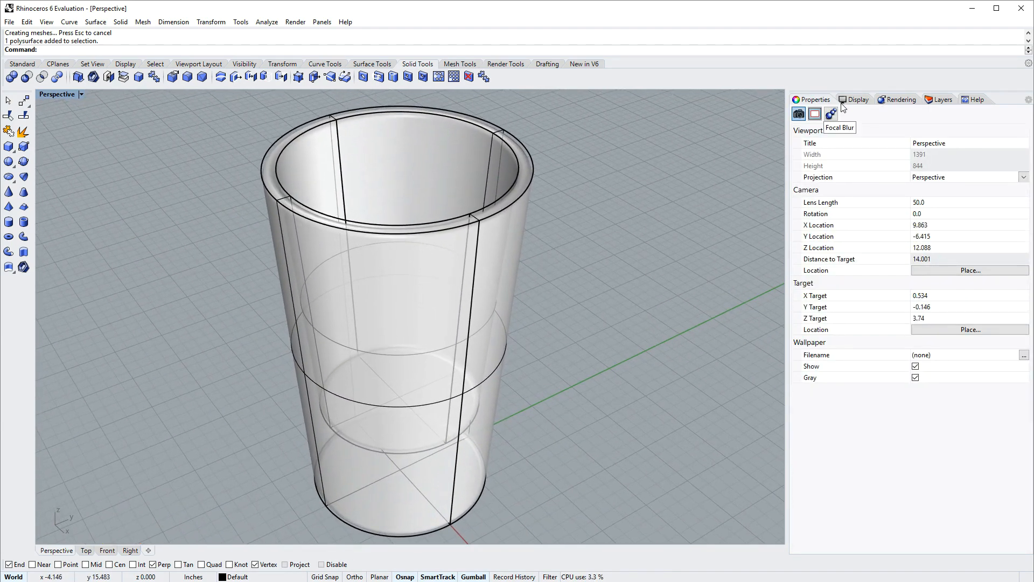
Set the viewport display mode to Raytraced so the cup renders as a white solid
{"action": "left_click", "coordinate": [856, 99]}
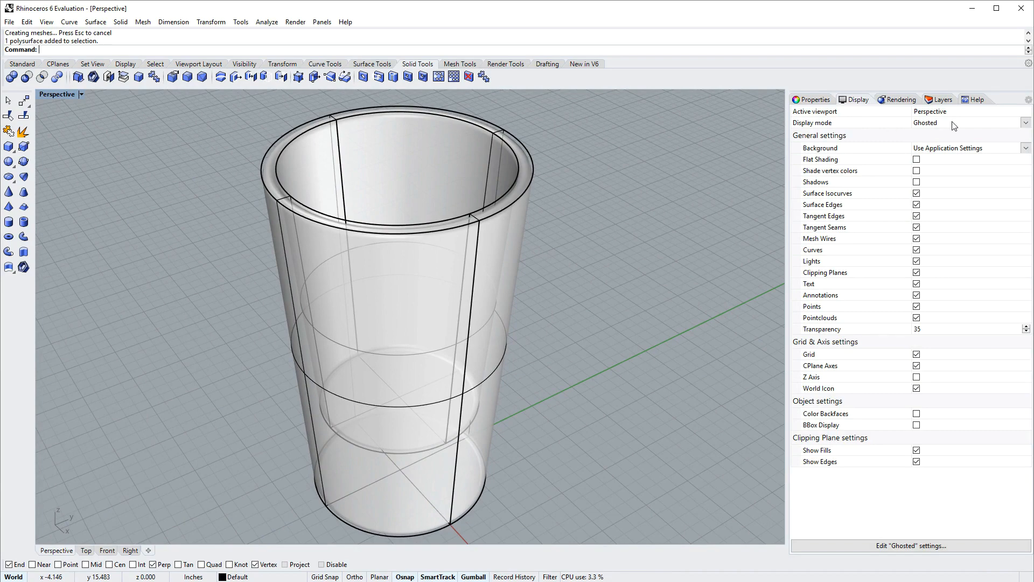
{"action": "left_click", "coordinate": [1025, 123]}
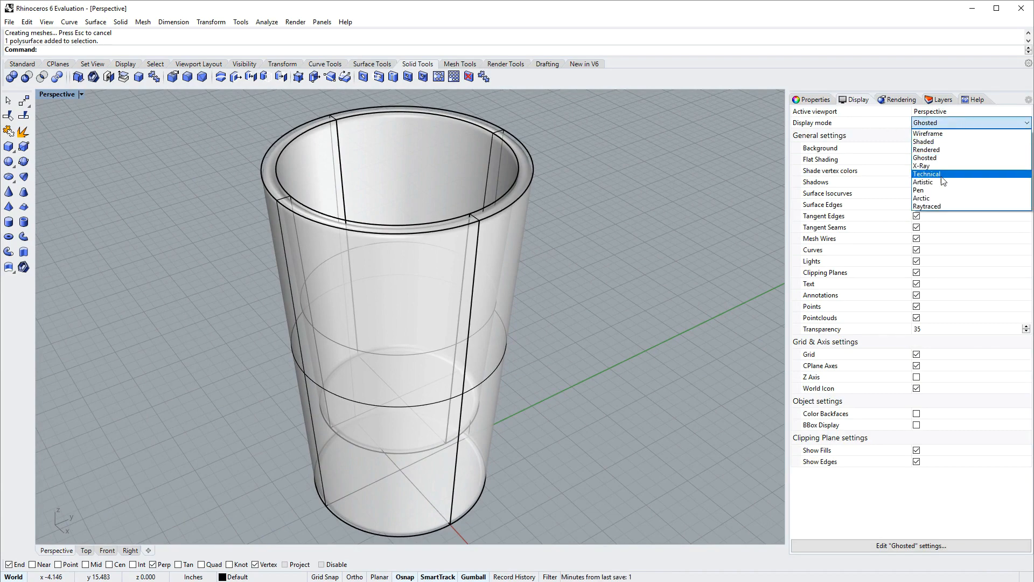
{"action": "left_click", "coordinate": [929, 206]}
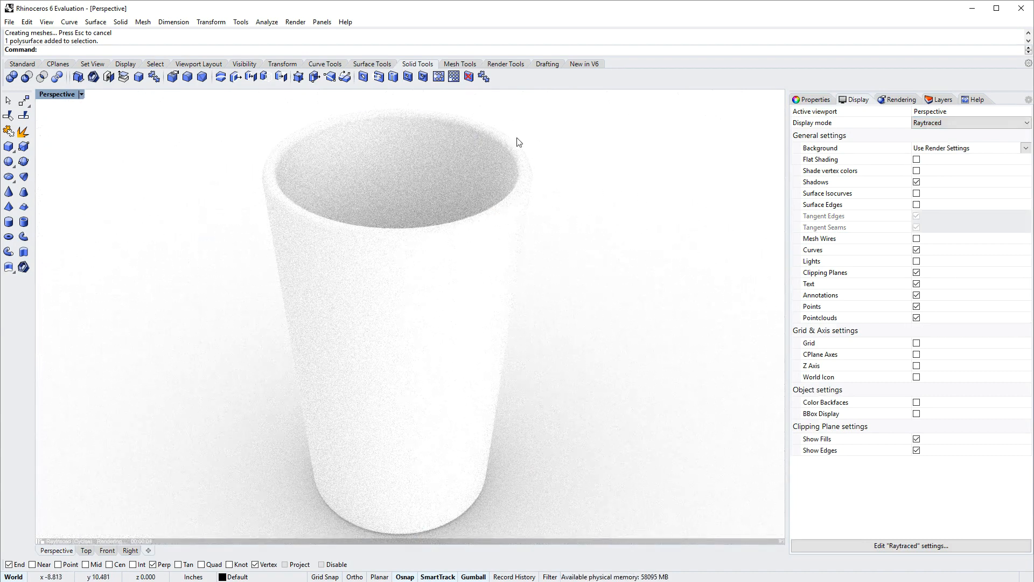
{"action": "left_click", "coordinate": [815, 99]}
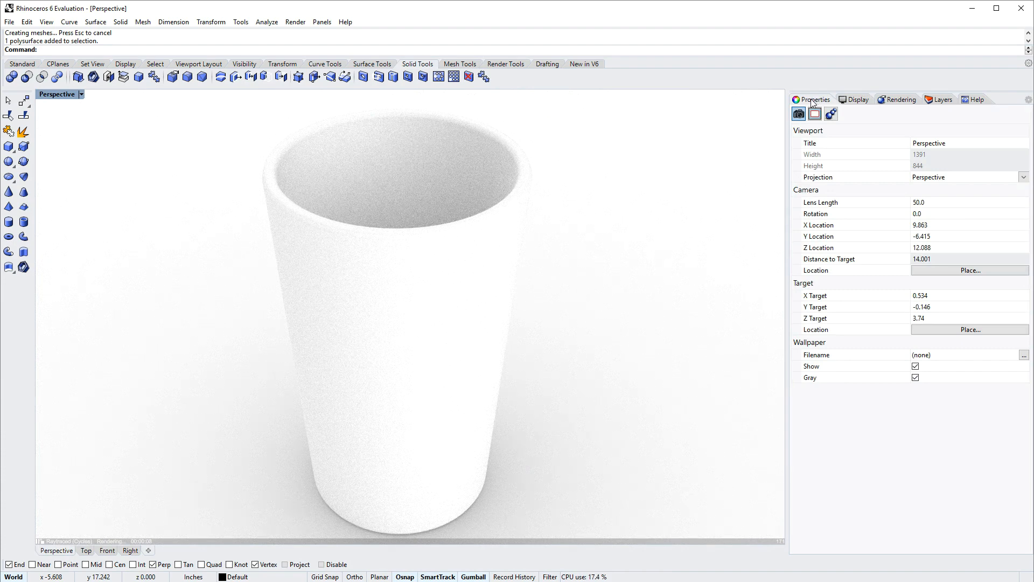
Create a Glass material (IOR 1.52) in the Materials panel and apply it to the cup
{"action": "left_click", "coordinate": [831, 114]}
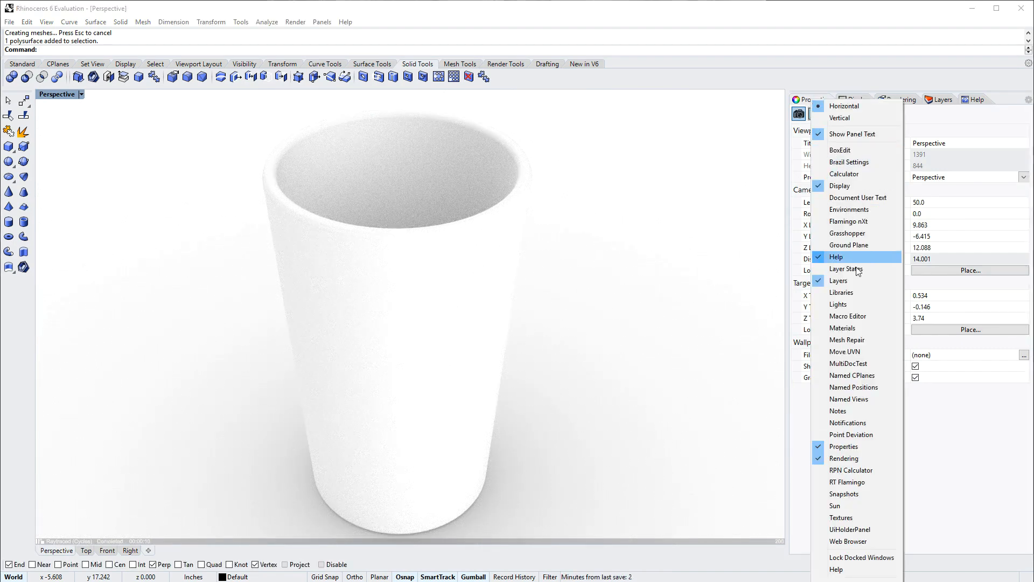
{"action": "left_click", "coordinate": [842, 328]}
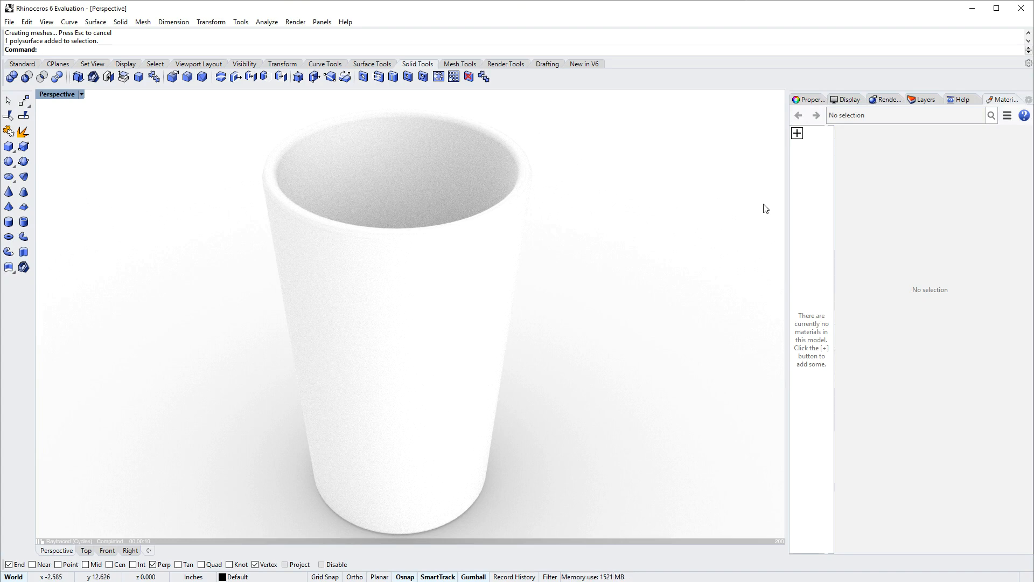
{"action": "mouse_move", "coordinate": [797, 132]}
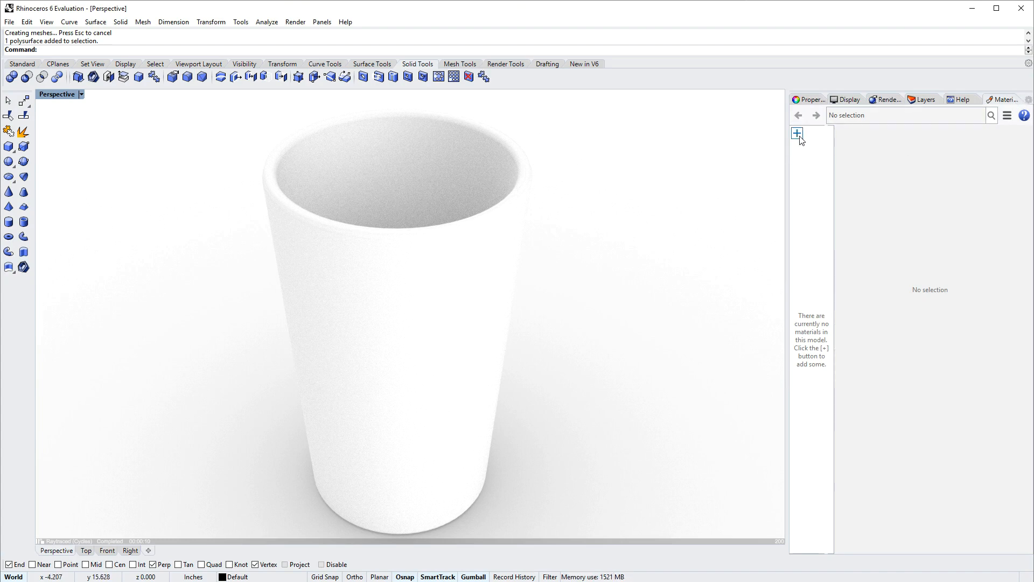
{"action": "mouse_move", "coordinate": [798, 134]}
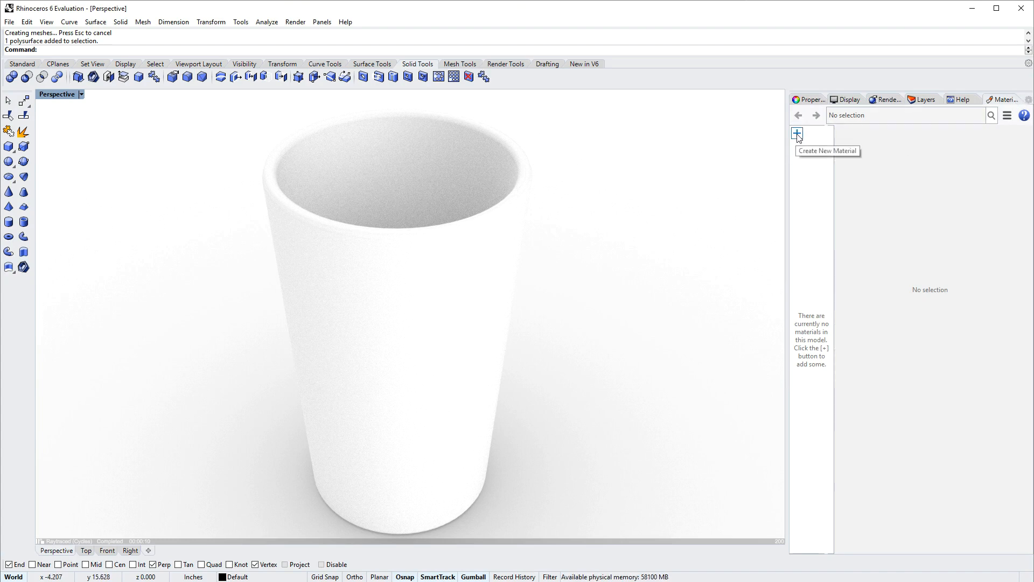
{"action": "left_click", "coordinate": [797, 134]}
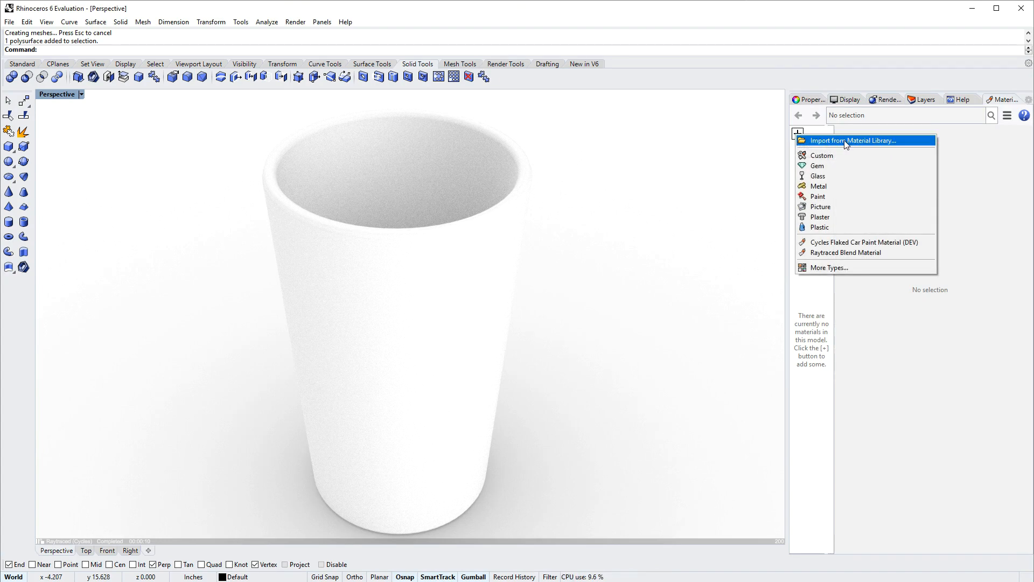
{"action": "mouse_move", "coordinate": [817, 176]}
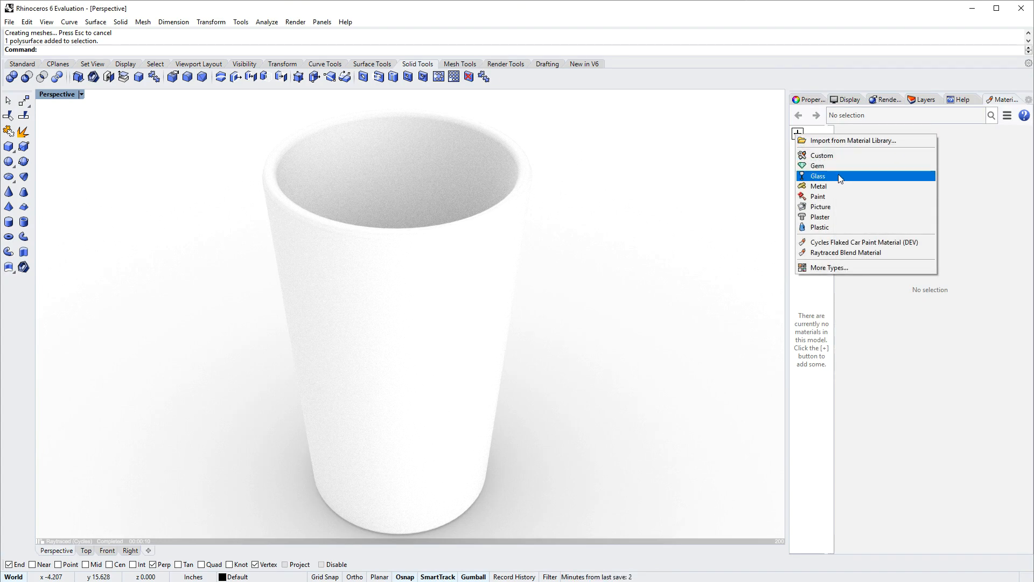
{"action": "left_click", "coordinate": [818, 175]}
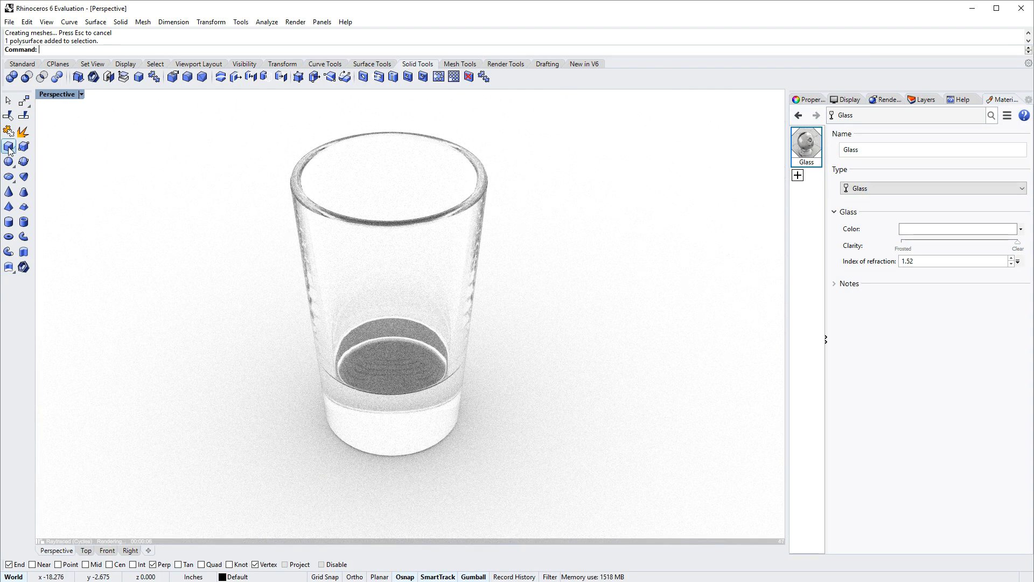
Draw a solid cylinder centred inside the glass as the liquid volume, reaching about half height
{"action": "left_click", "coordinate": [8, 146]}
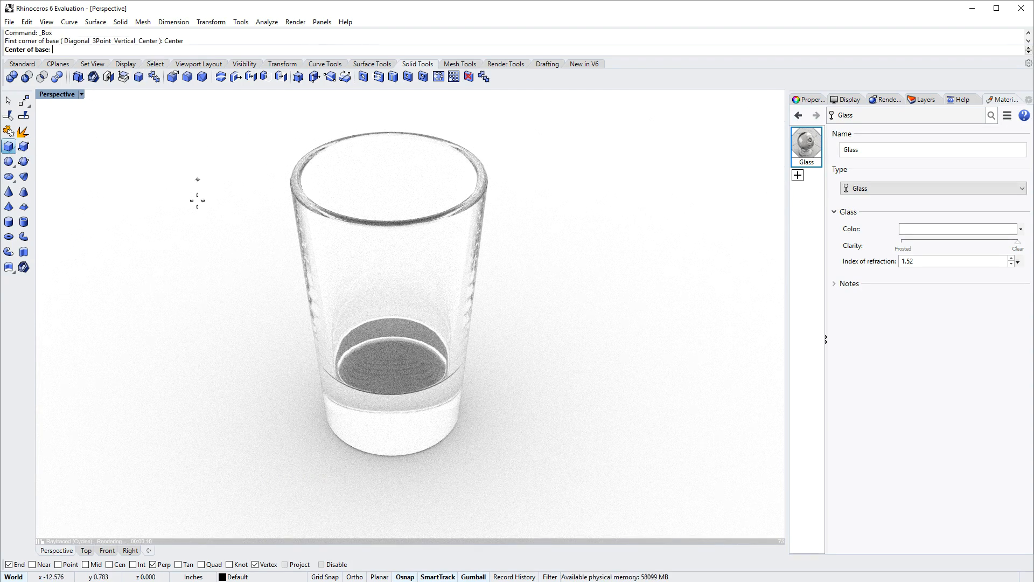
{"action": "left_click", "coordinate": [392, 410]}
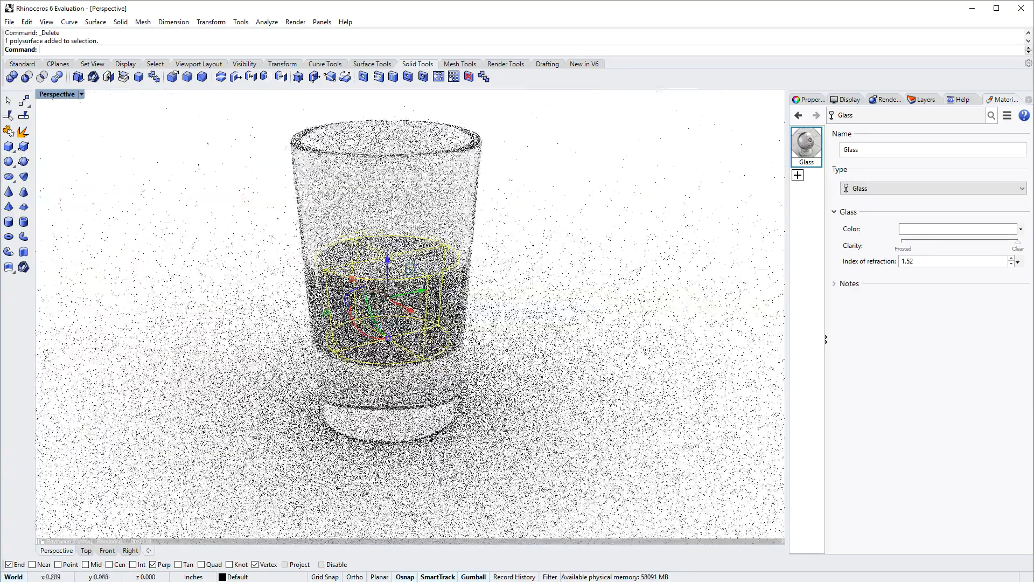
{"action": "scroll", "scroll_direction": "up", "scroll_amount": 3}
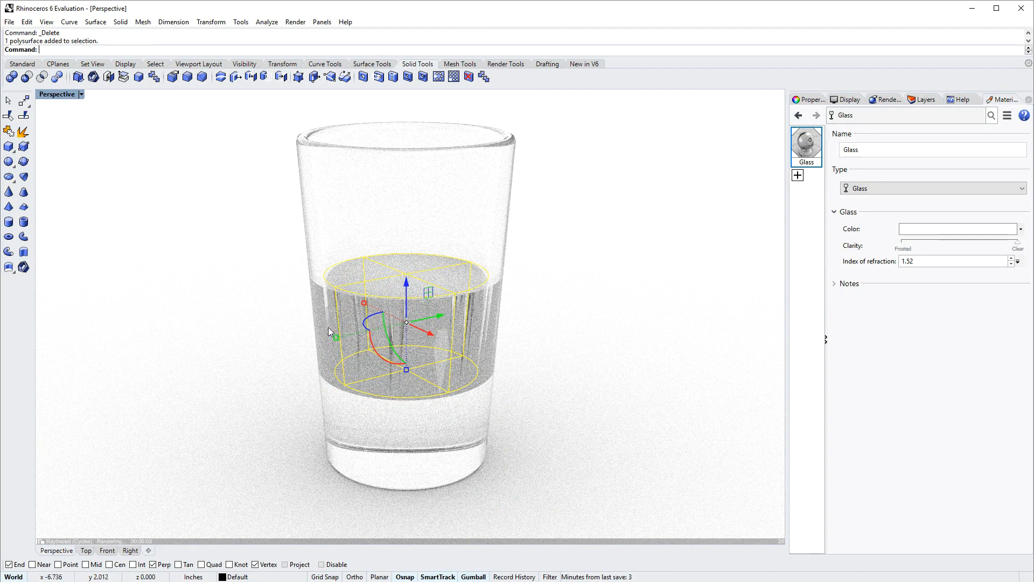
{"action": "mouse_move", "coordinate": [544, 317]}
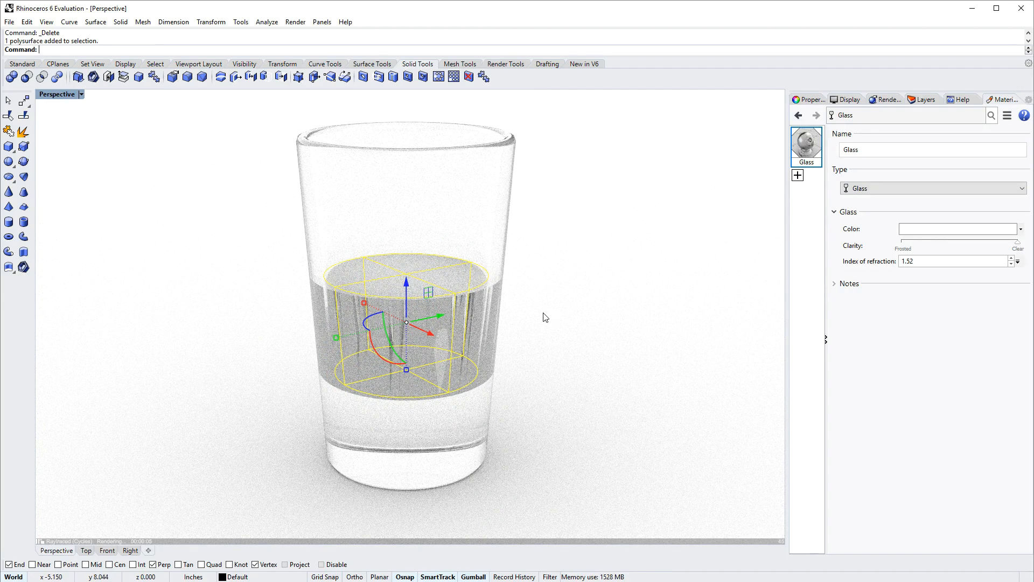
{"action": "mouse_move", "coordinate": [490, 280]}
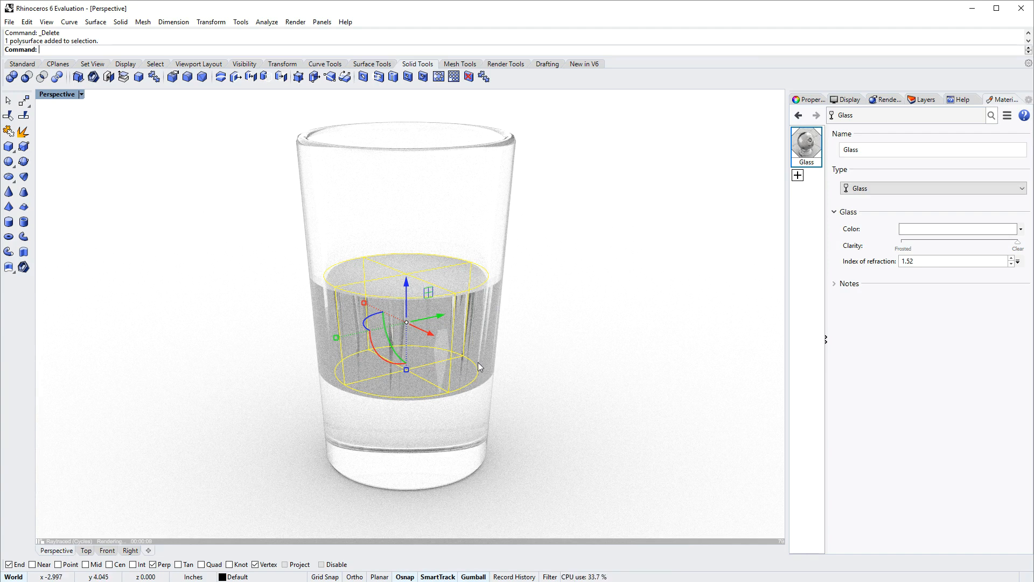
{"action": "mouse_move", "coordinate": [496, 254]}
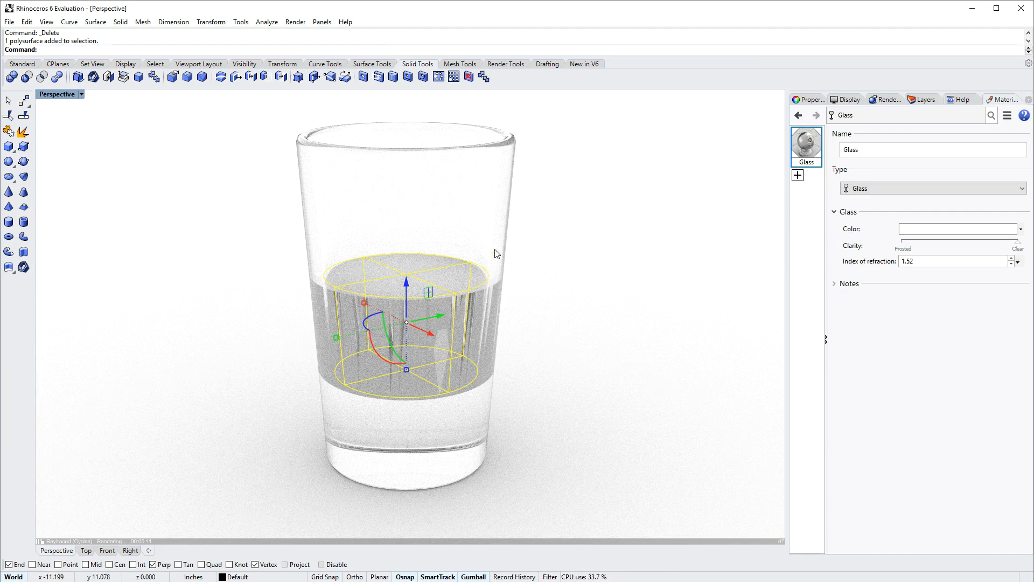
{"action": "mouse_move", "coordinate": [319, 348]}
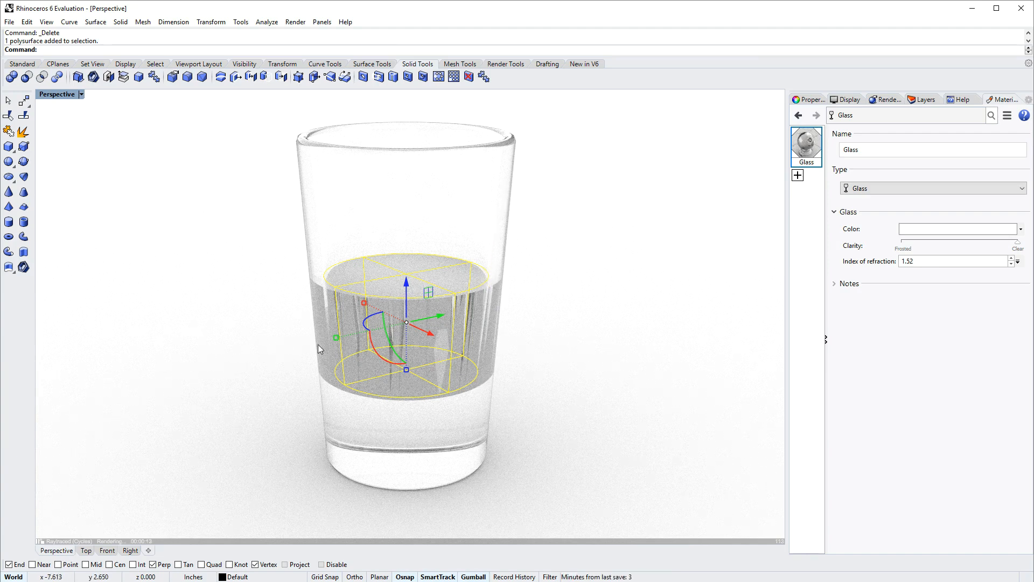
{"action": "mouse_move", "coordinate": [274, 368]}
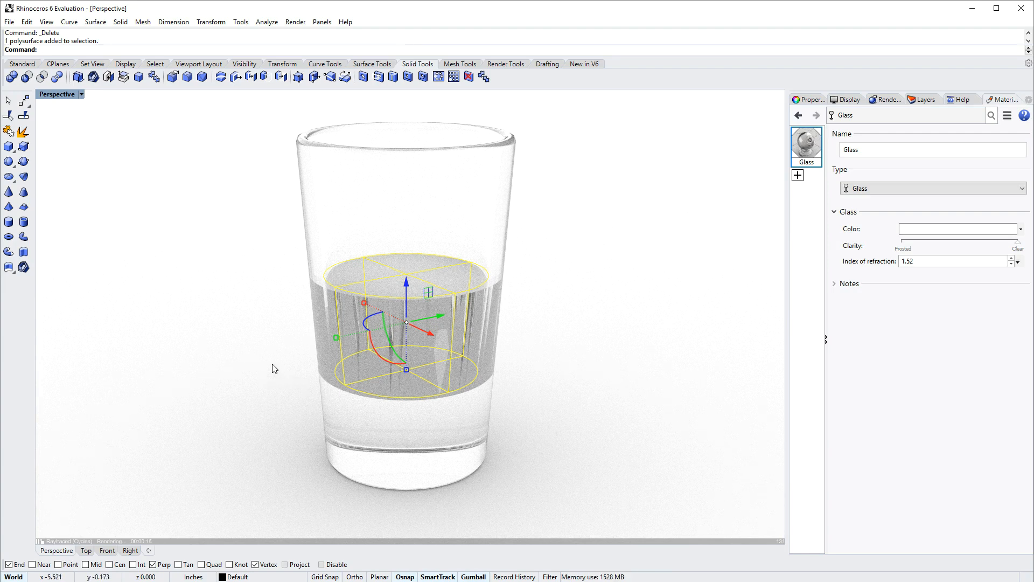
{"action": "mouse_move", "coordinate": [236, 337]}
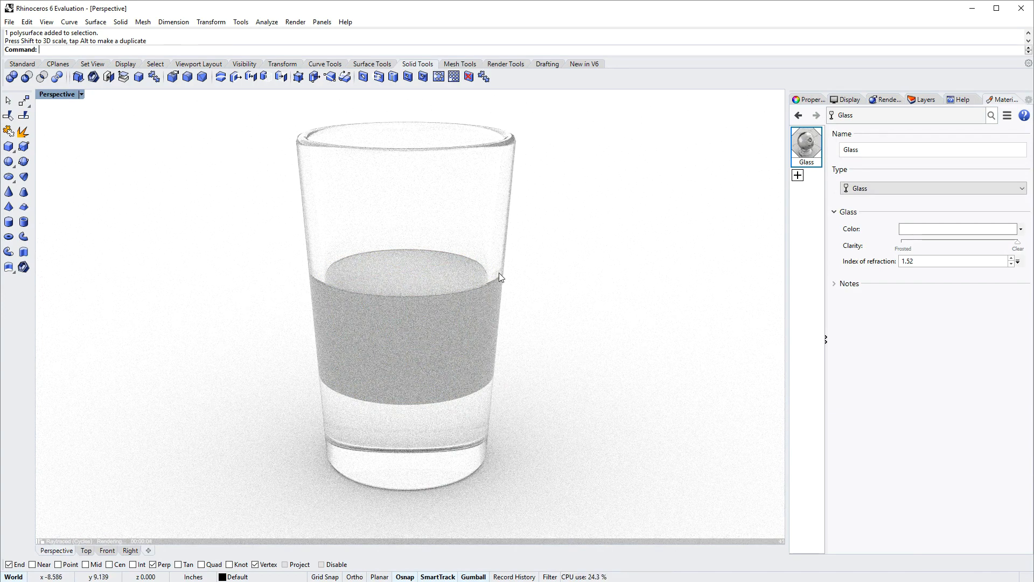
{"action": "mouse_move", "coordinate": [546, 280]}
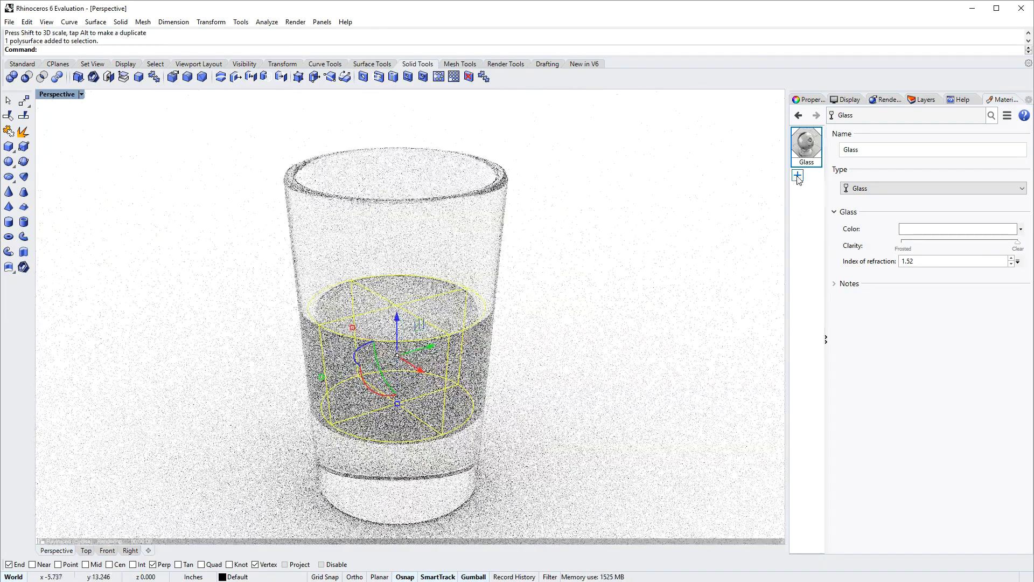
Create a transparent Custom material for the liquid with IOR set to Water (1.33)
{"action": "left_click", "coordinate": [797, 177]}
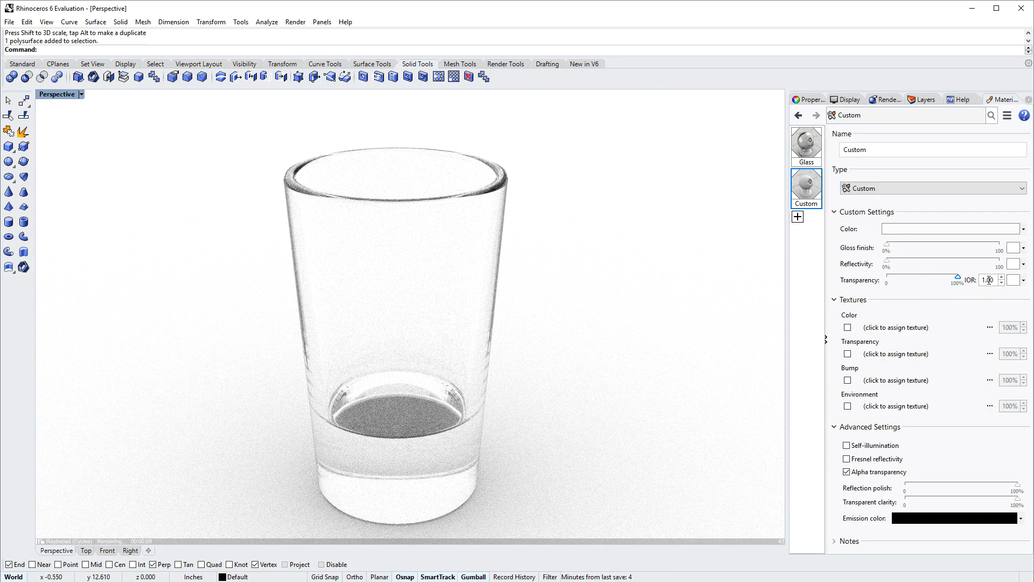
{"action": "left_click", "coordinate": [1016, 280]}
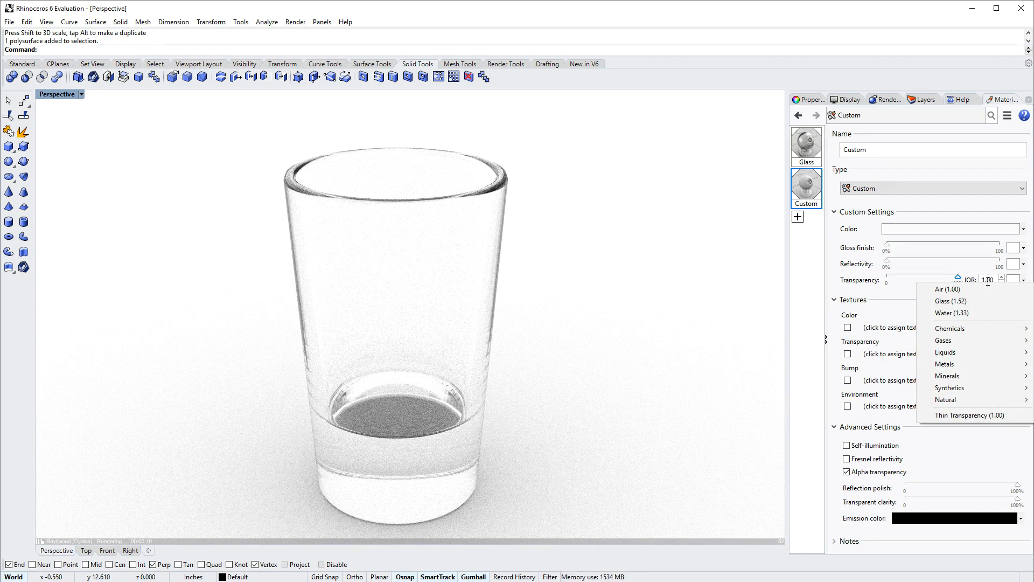
{"action": "mouse_move", "coordinate": [951, 300]}
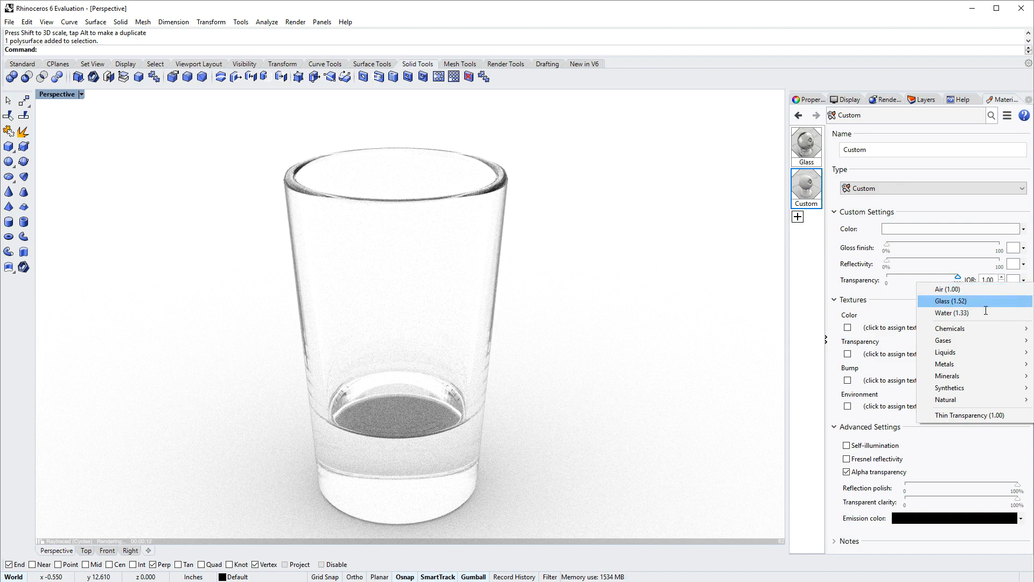
{"action": "left_click", "coordinate": [952, 312]}
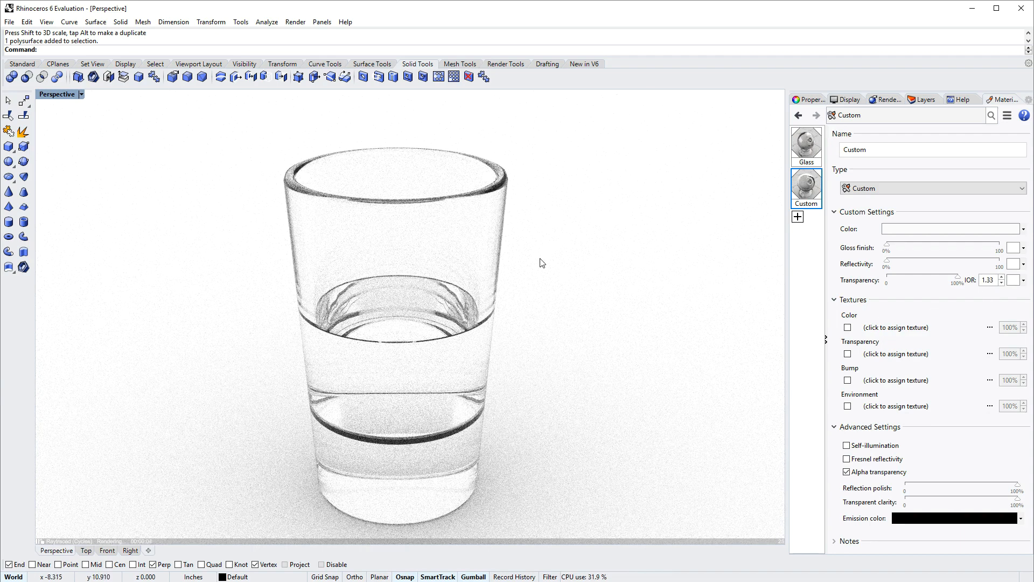
{"action": "mouse_move", "coordinate": [471, 248]}
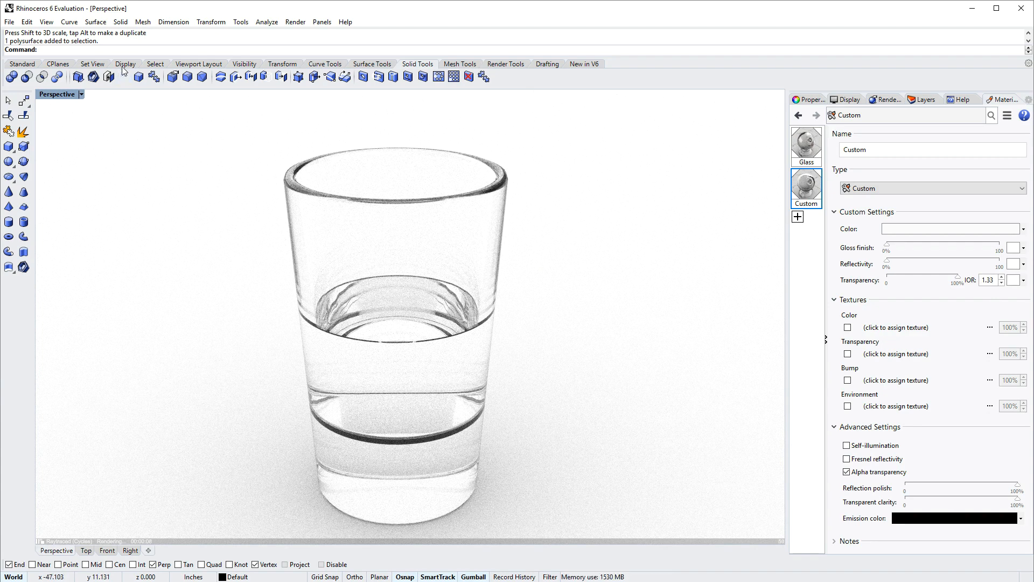
Bring up the Capture Viewport options to save the raytraced view to file or clipboard
{"action": "left_click", "coordinate": [125, 64]}
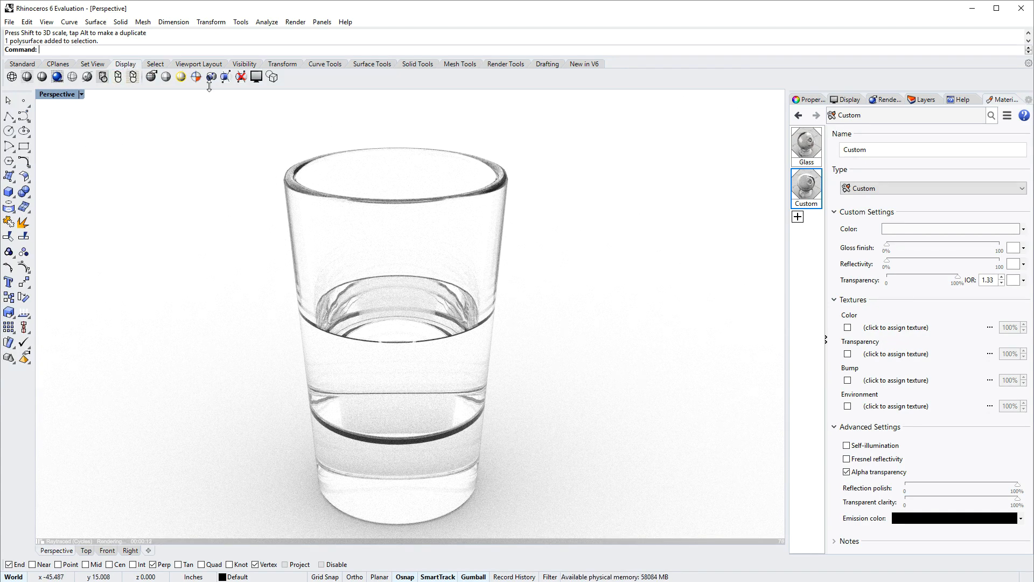
{"action": "left_click", "coordinate": [210, 76]}
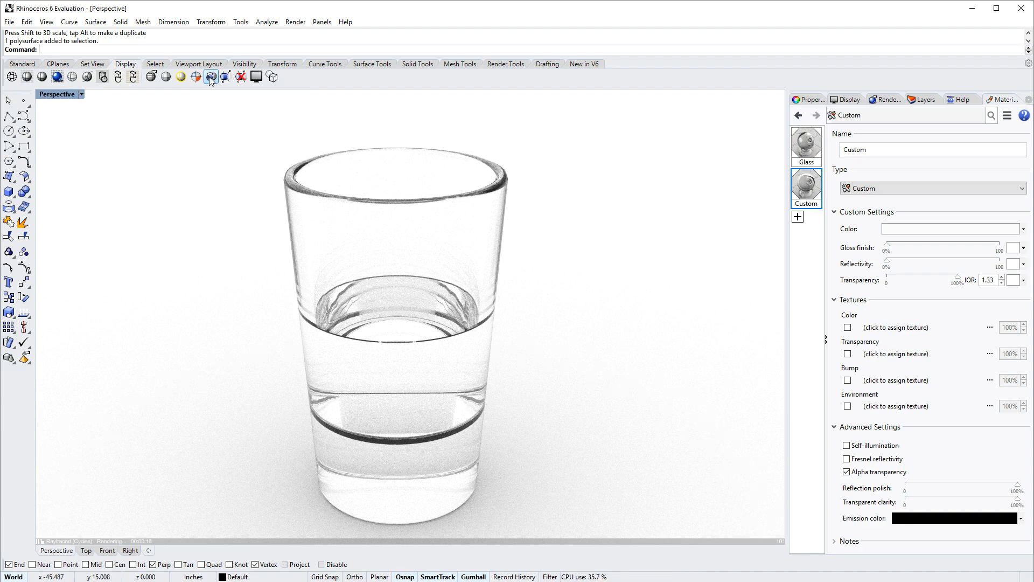
{"action": "left_click", "coordinate": [211, 77]}
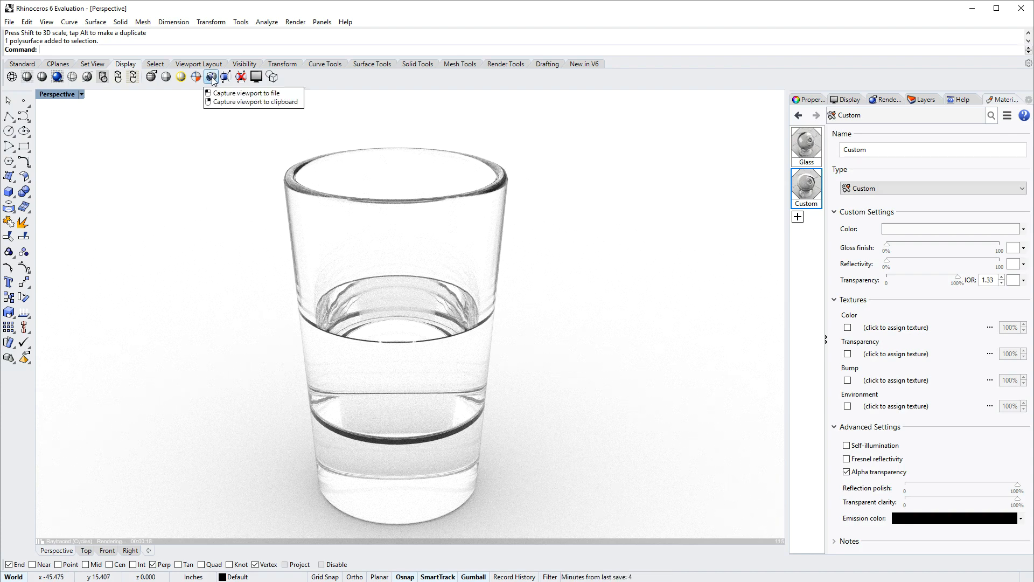